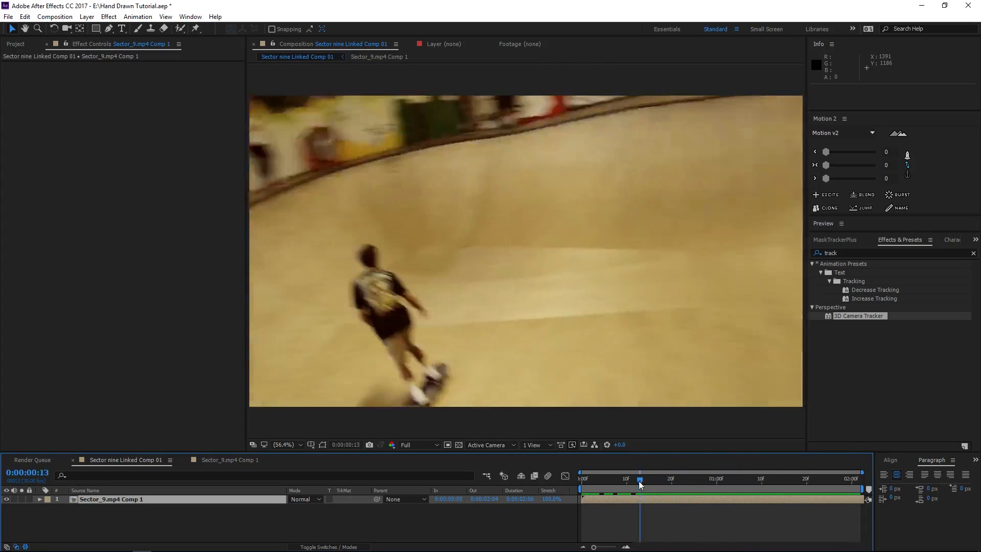
Lower the composition's frame rate in Composition Settings and confirm.
click(54, 17)
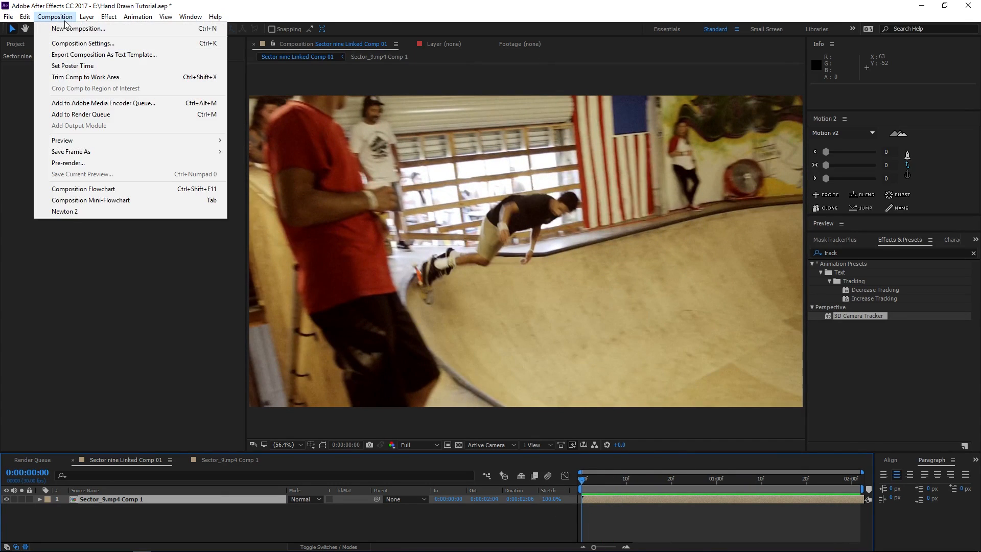
click(83, 43)
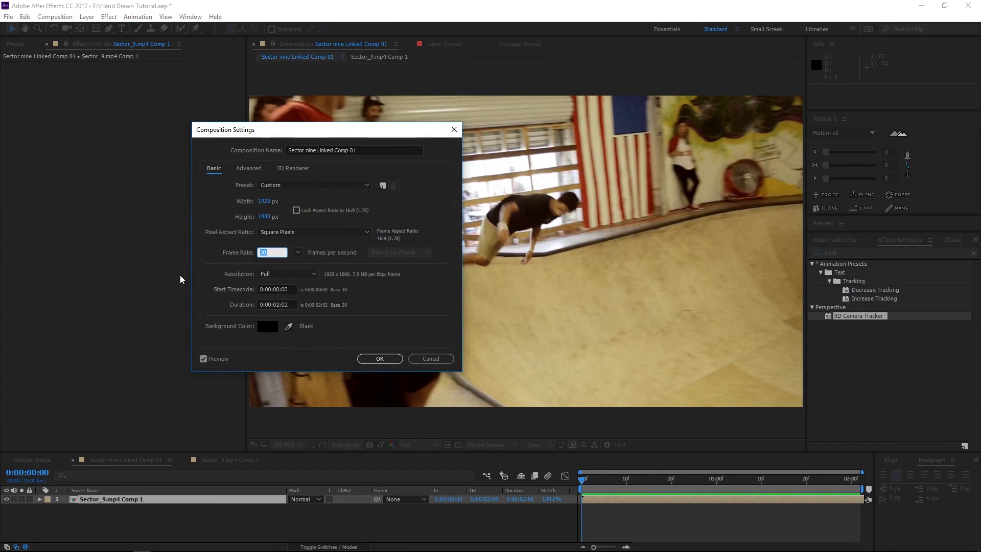
click(380, 358)
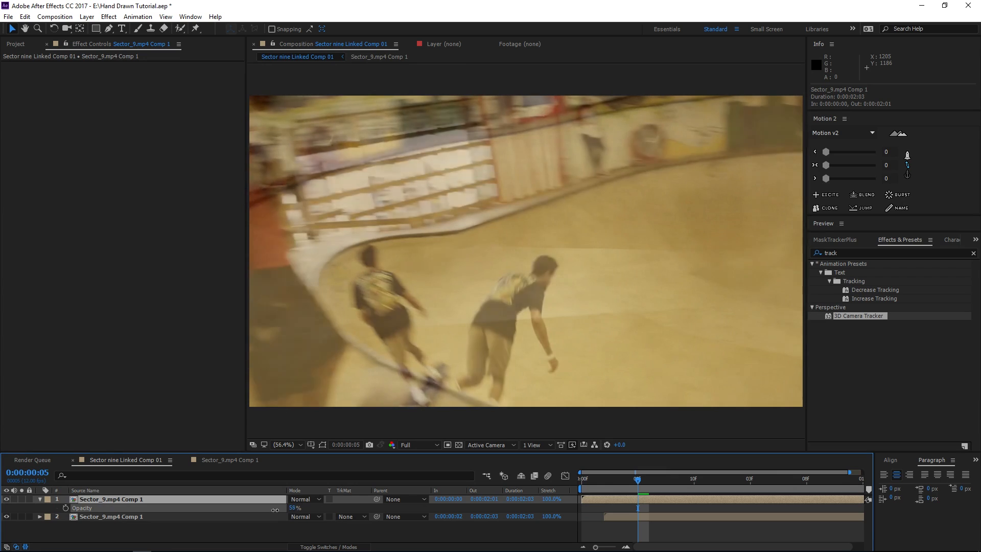
Set the top skater copy to 58% opacity, preview the ghosting, and apply a red Tint.
drag(637, 478, 829, 478)
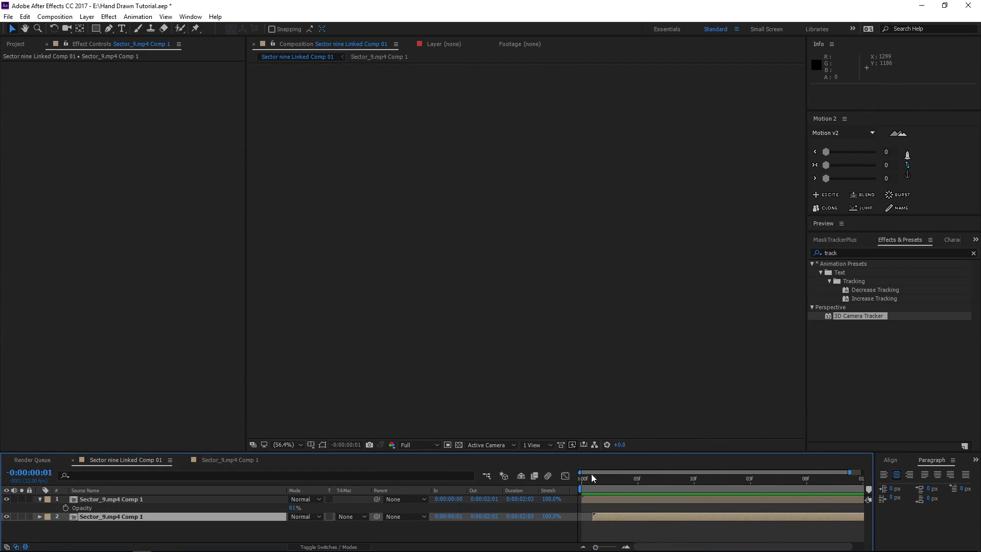
click(618, 478)
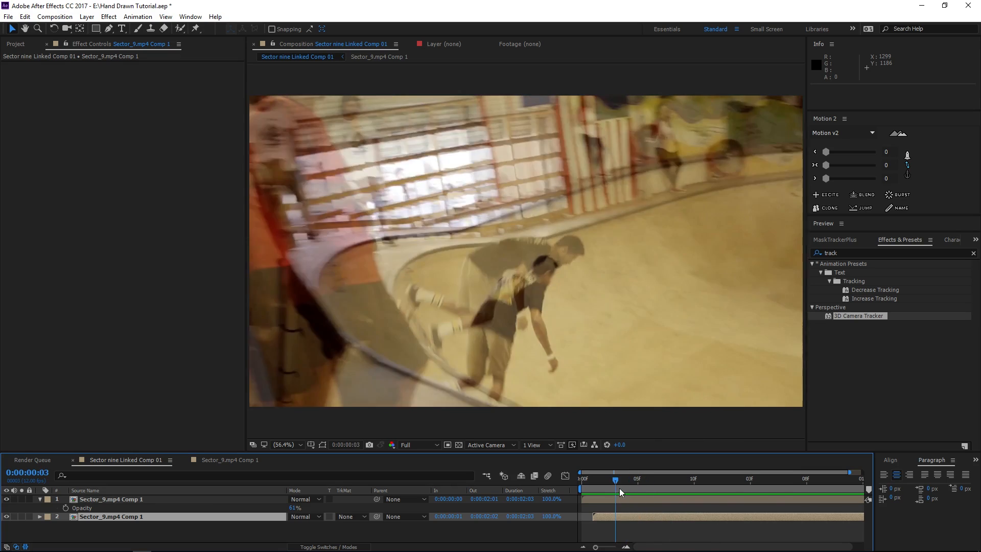
drag(616, 478, 725, 479)
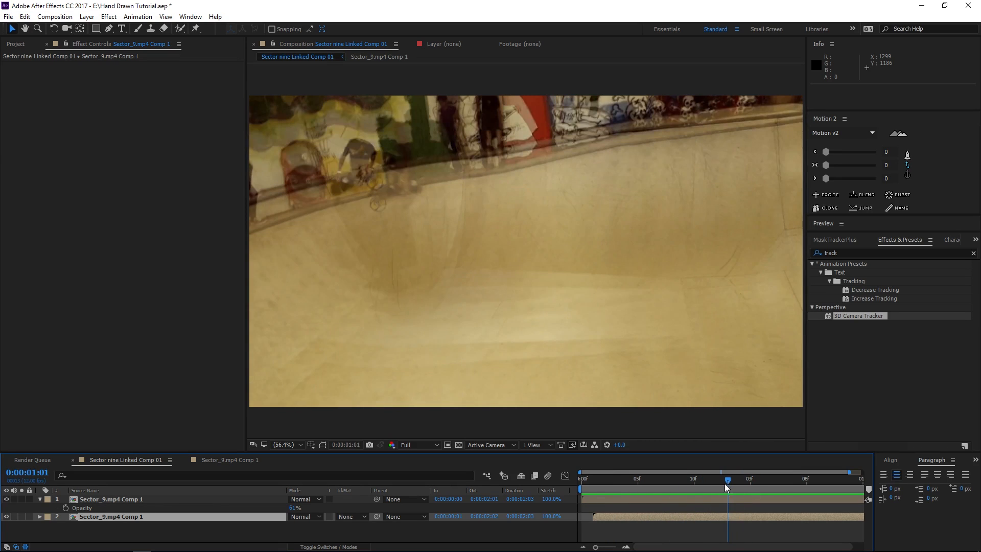
text(tint)
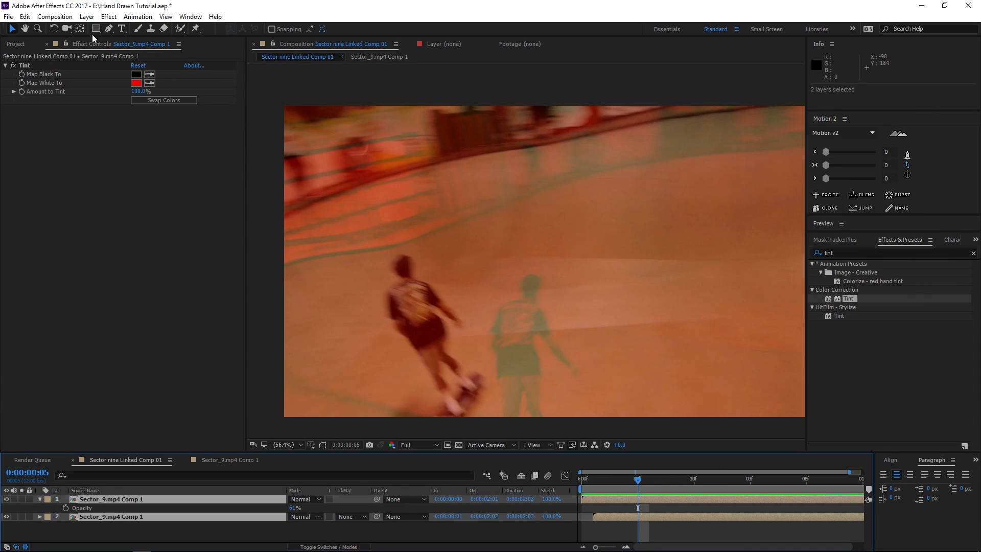
Pre-compose both ghosted layers into Pre-comp 1.
key(ctrl+shift+c)
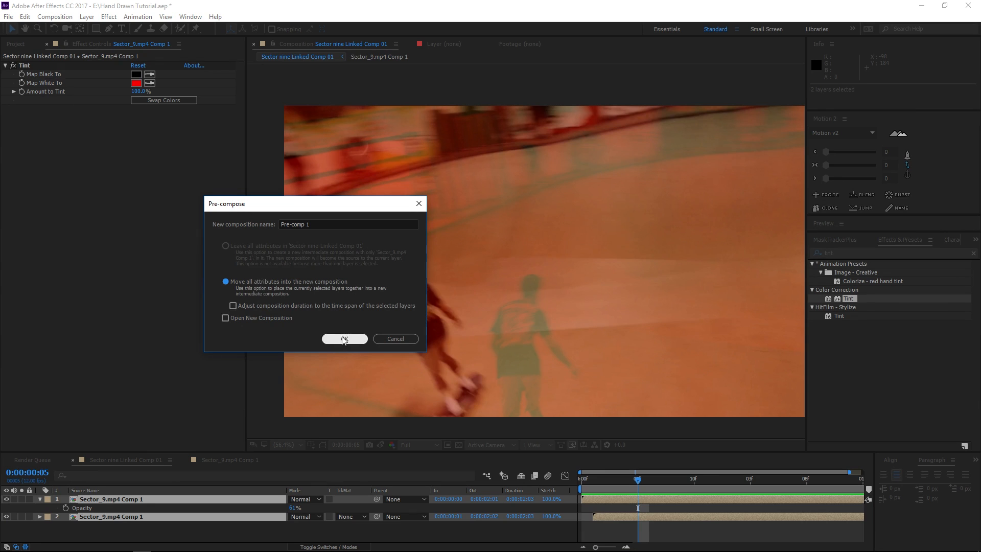
click(345, 338)
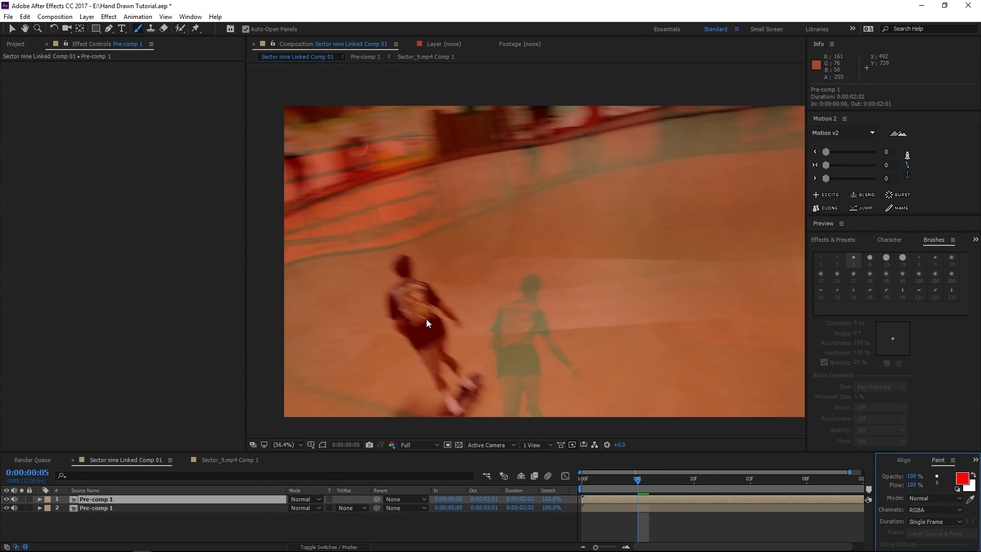
Open Pre-comp 1 in its layer viewer and enable Paint on Transparent for its Paint effect.
double_click(97, 499)
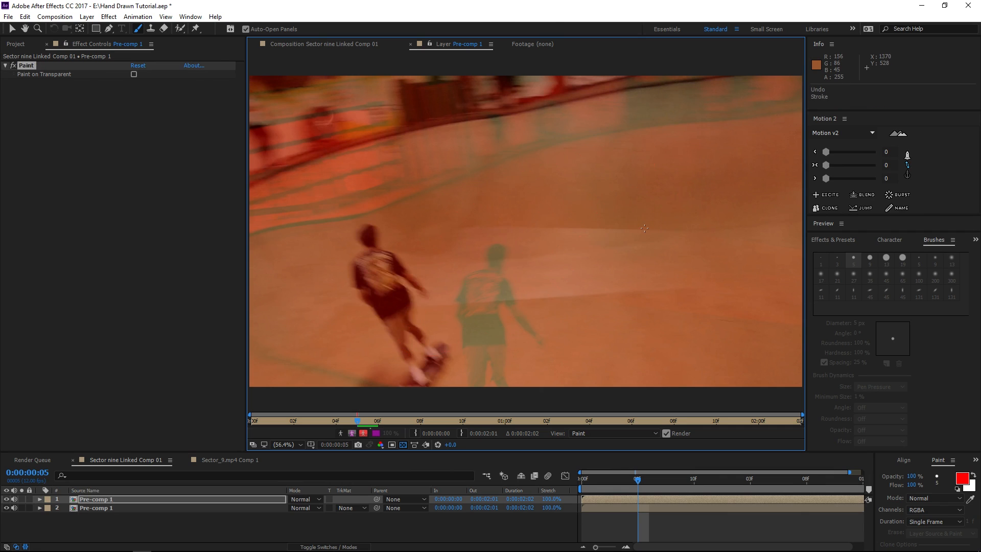
click(134, 74)
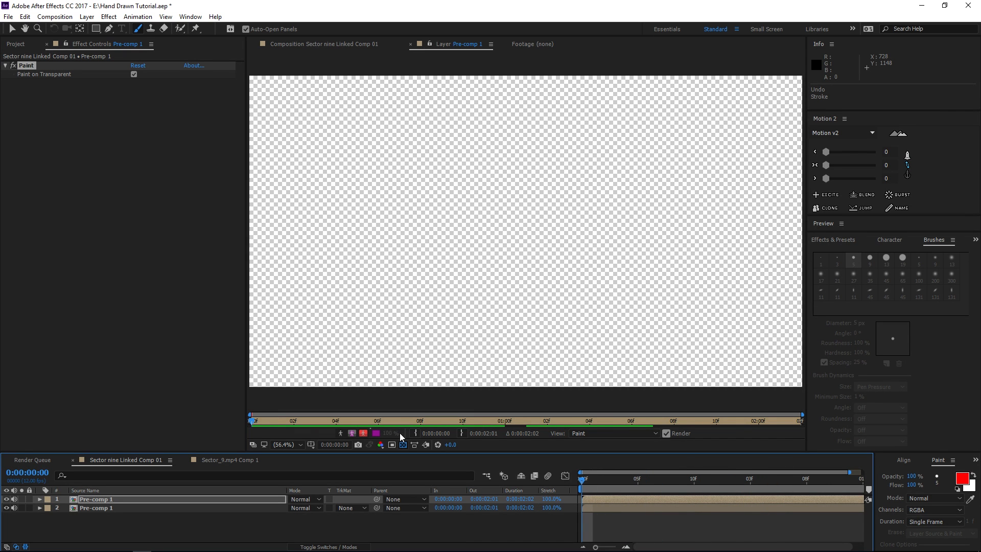
click(133, 73)
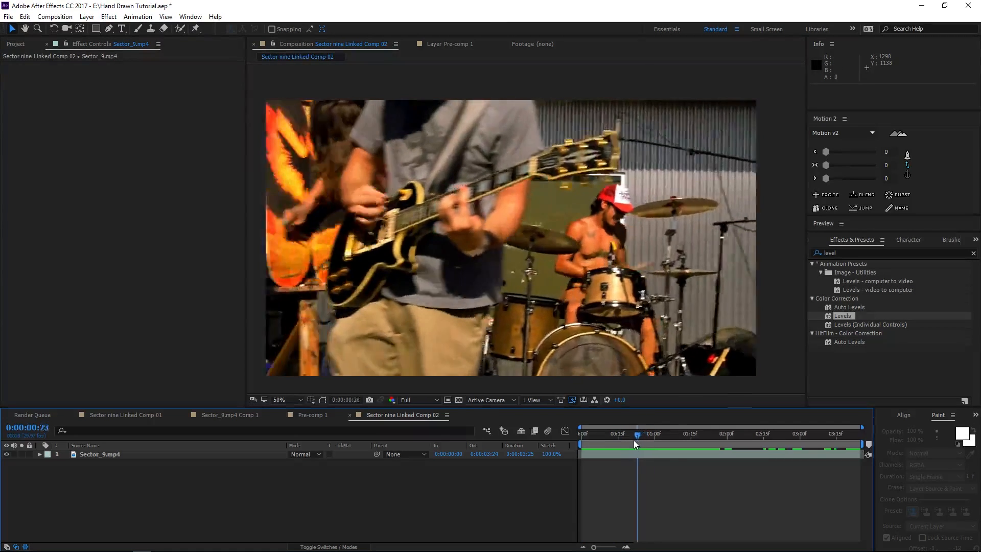
Add Null 1 to the band comp and start Track Motion on the Sector_9.mp4 guitarist clip.
drag(637, 433, 615, 433)
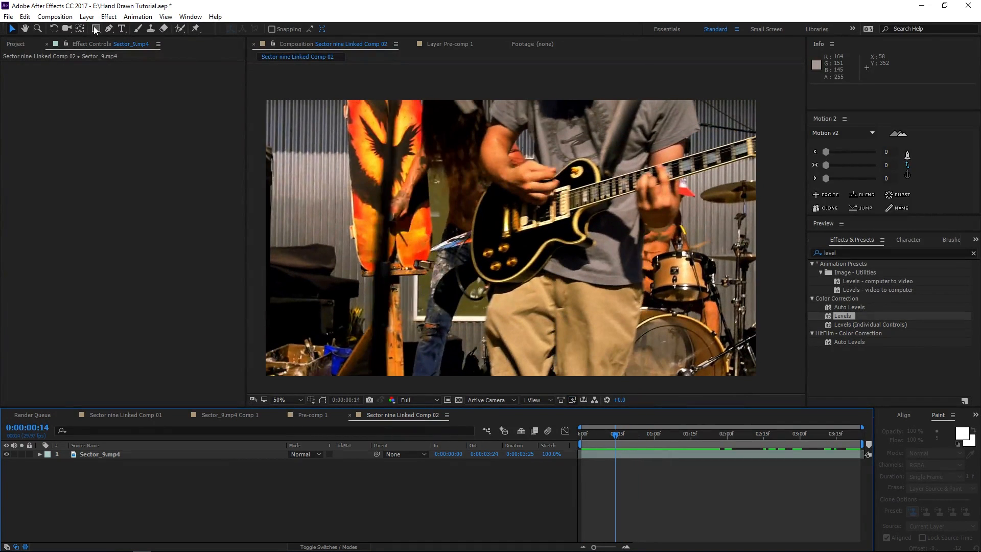
click(86, 16)
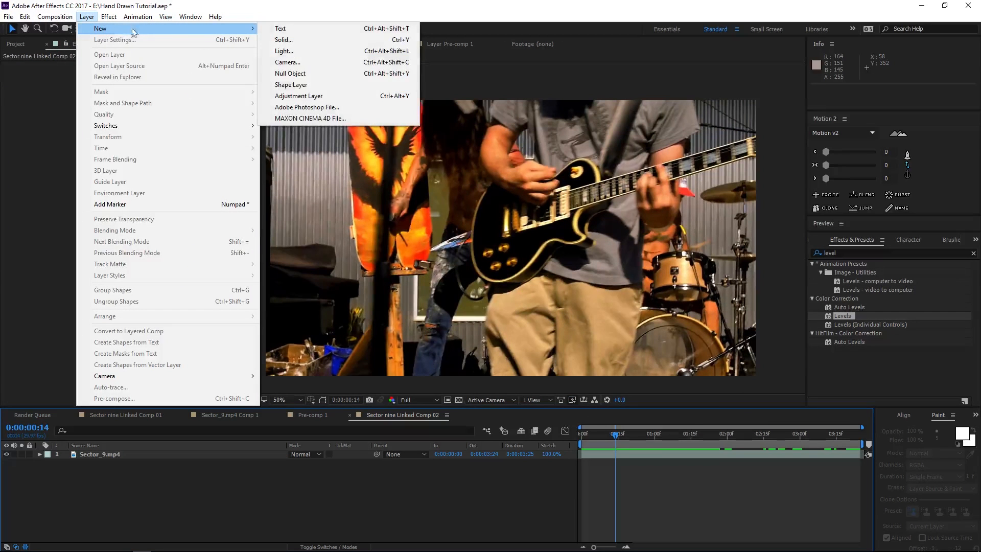
click(289, 74)
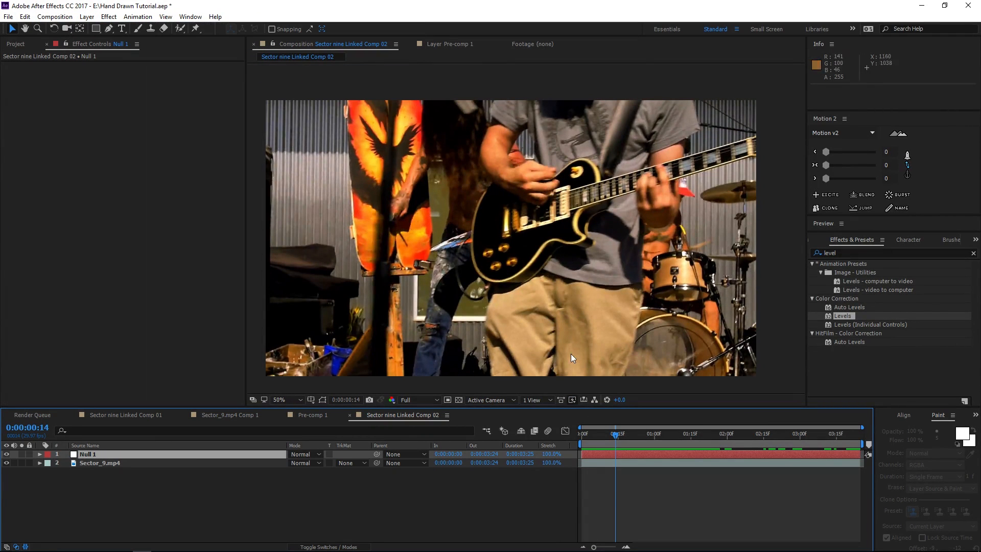
click(99, 462)
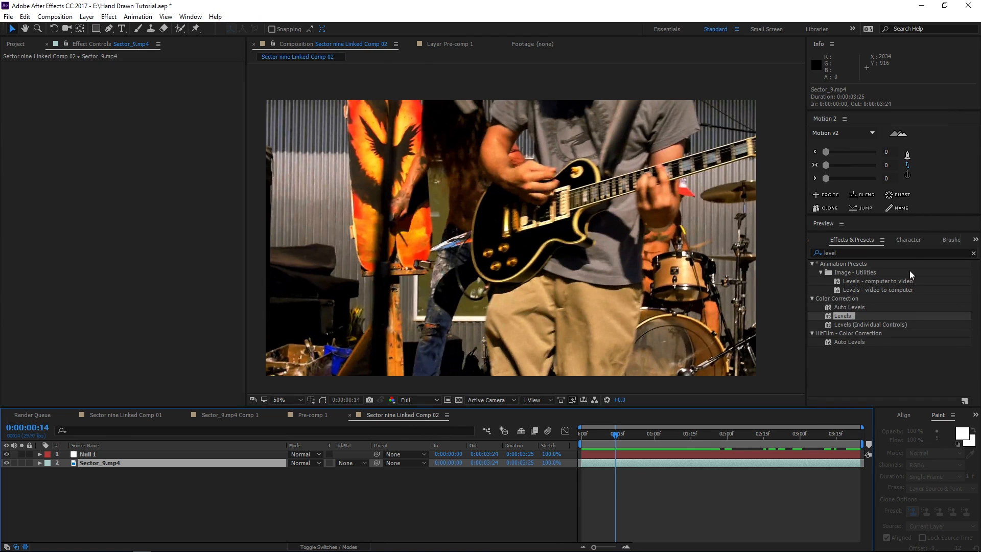
click(891, 415)
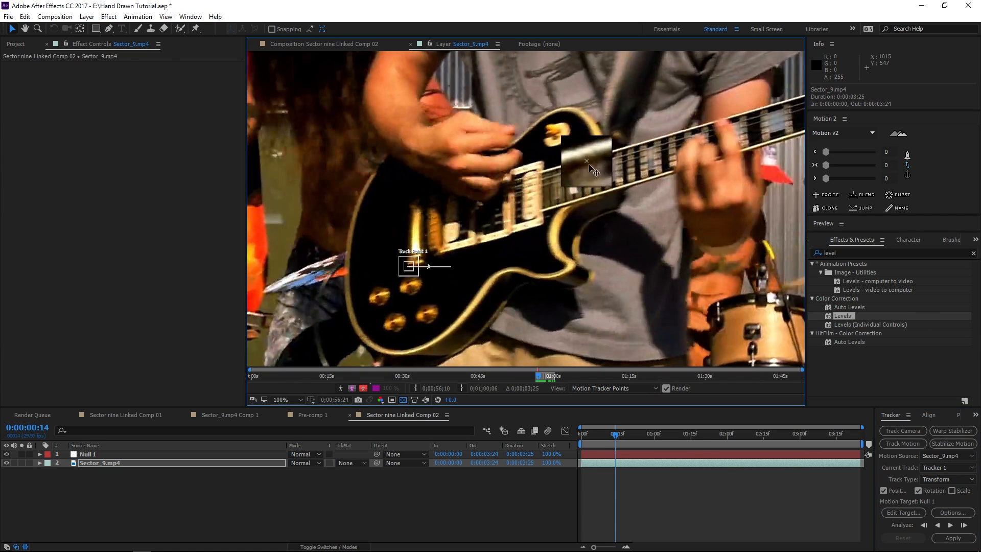
Place two track points on the guitar body and knob, then apply the tracked motion to Null 1.
drag(587, 162, 557, 262)
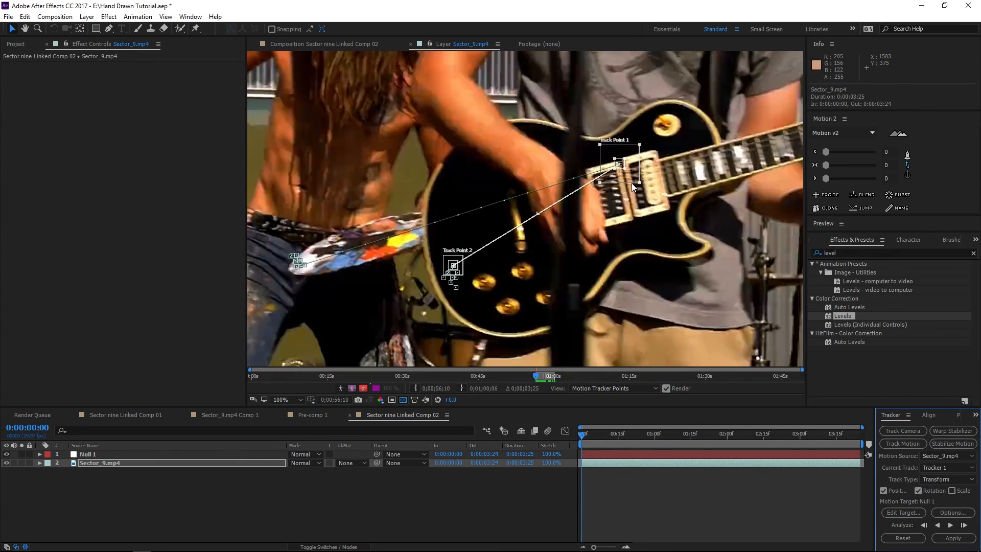
drag(456, 283, 507, 307)
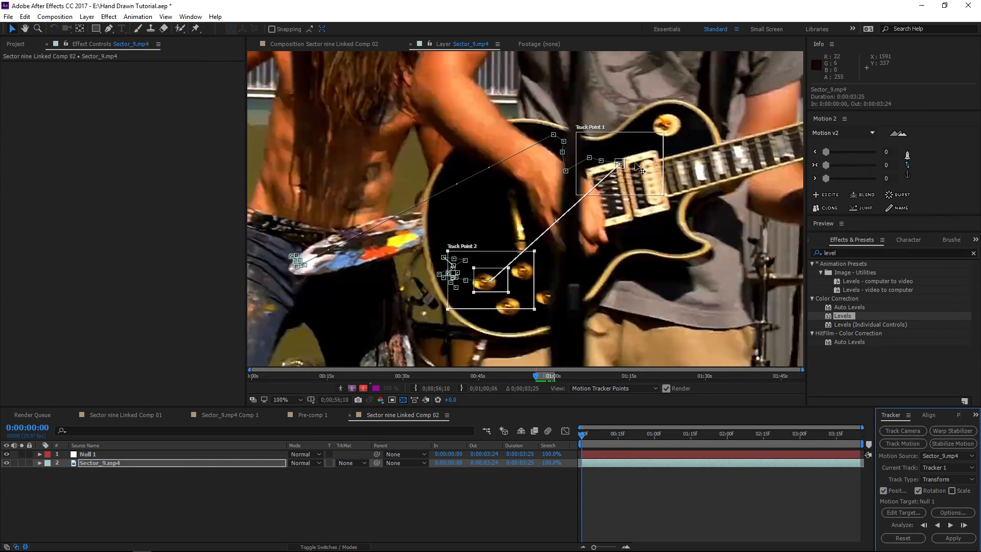
mouse_move(631, 176)
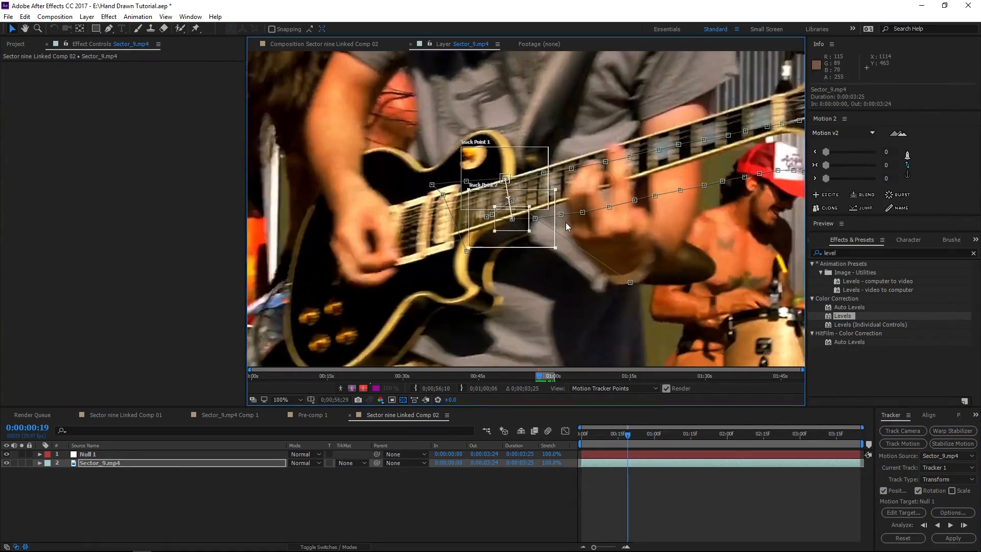
click(963, 526)
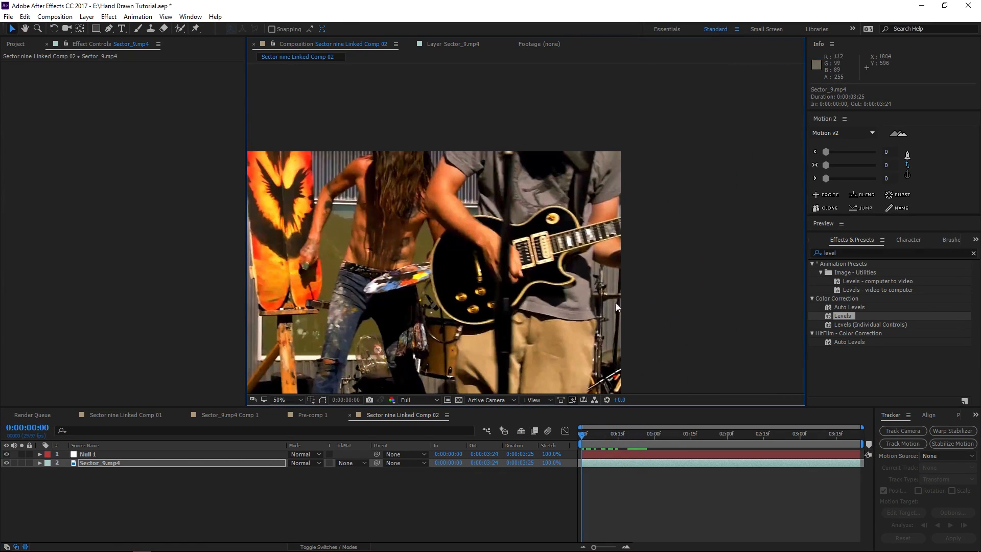
click(86, 16)
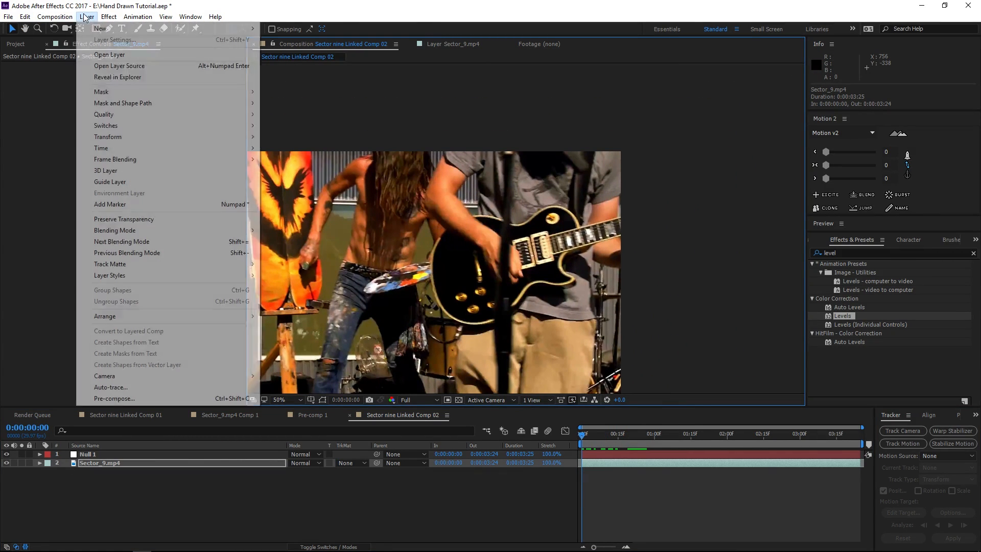
click(100, 29)
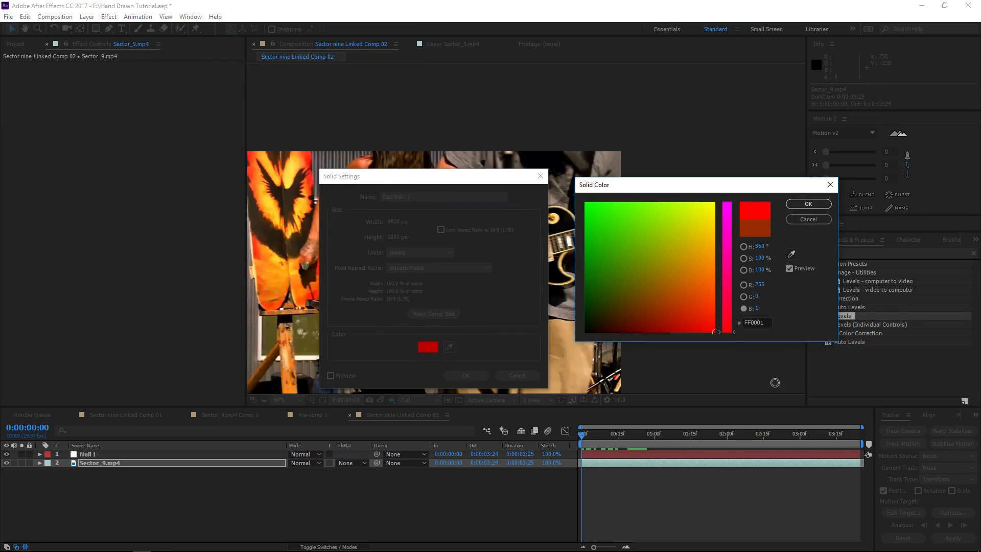
click(807, 205)
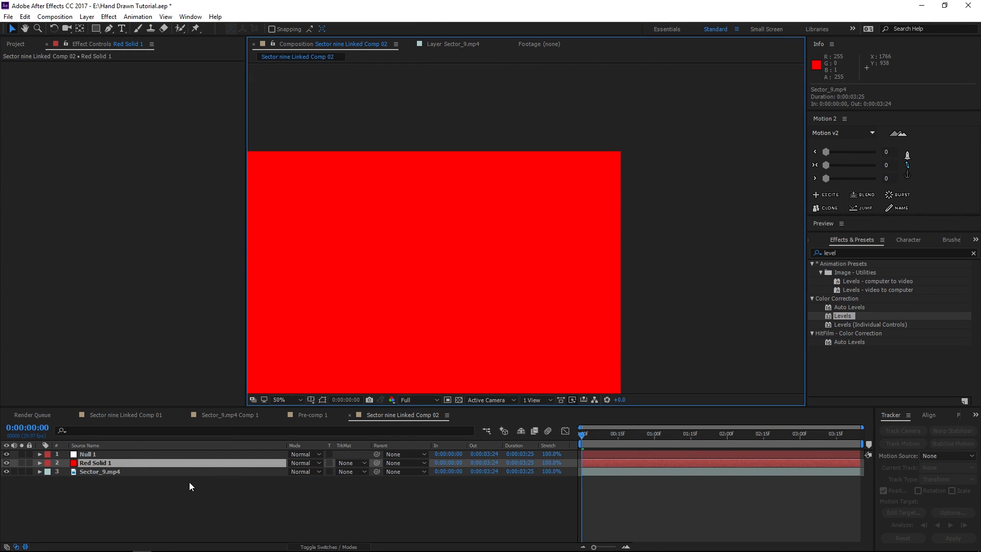
click(40, 463)
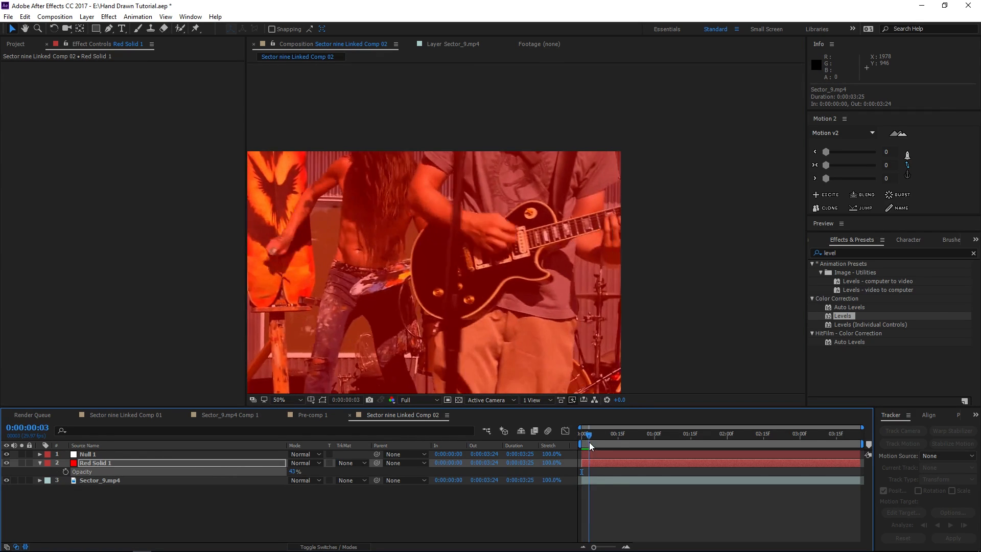
drag(589, 444, 632, 444)
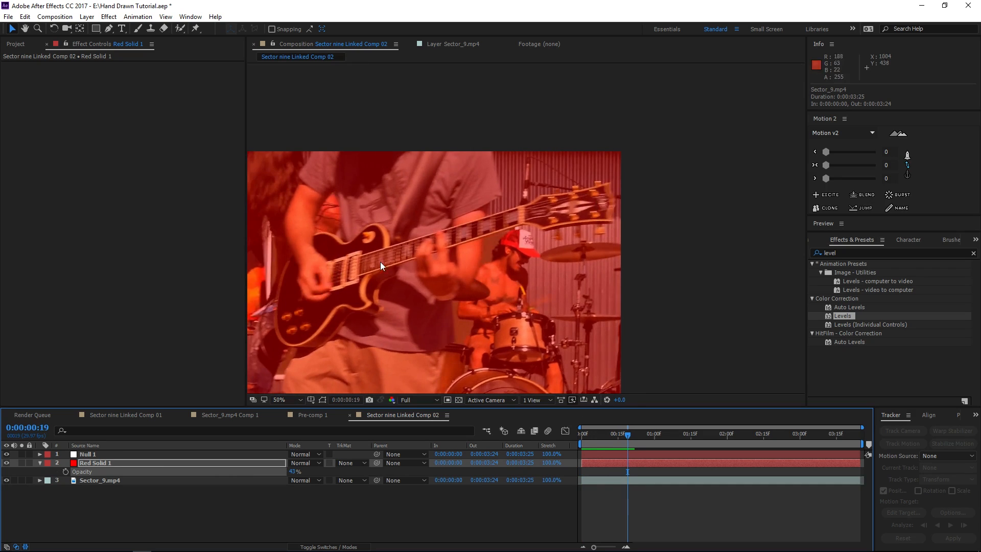
mouse_move(461, 244)
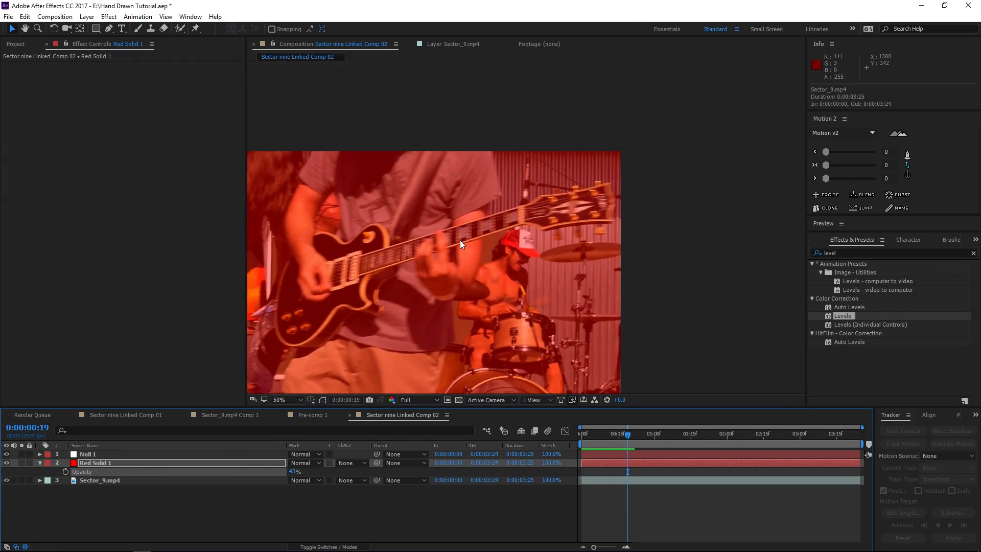
mouse_move(338, 305)
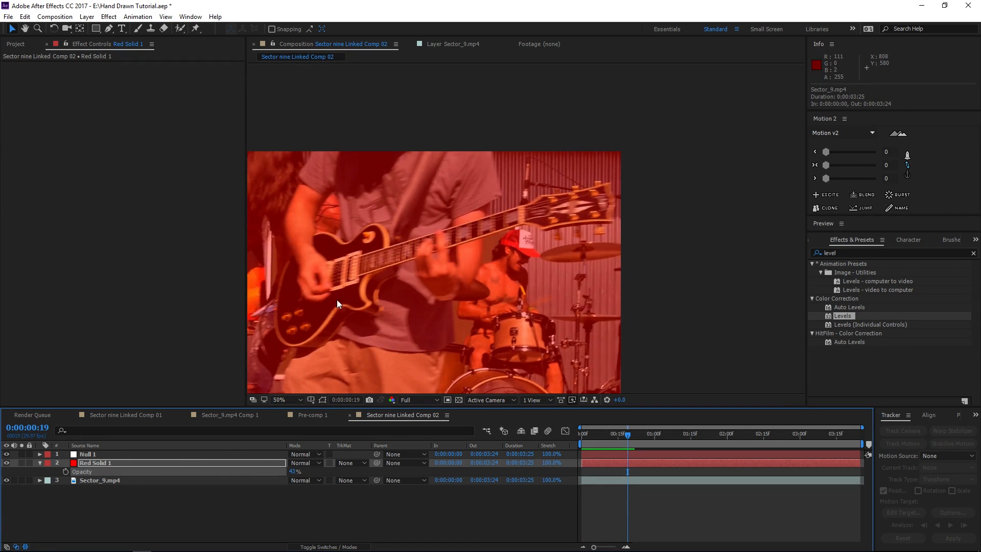
mouse_move(365, 246)
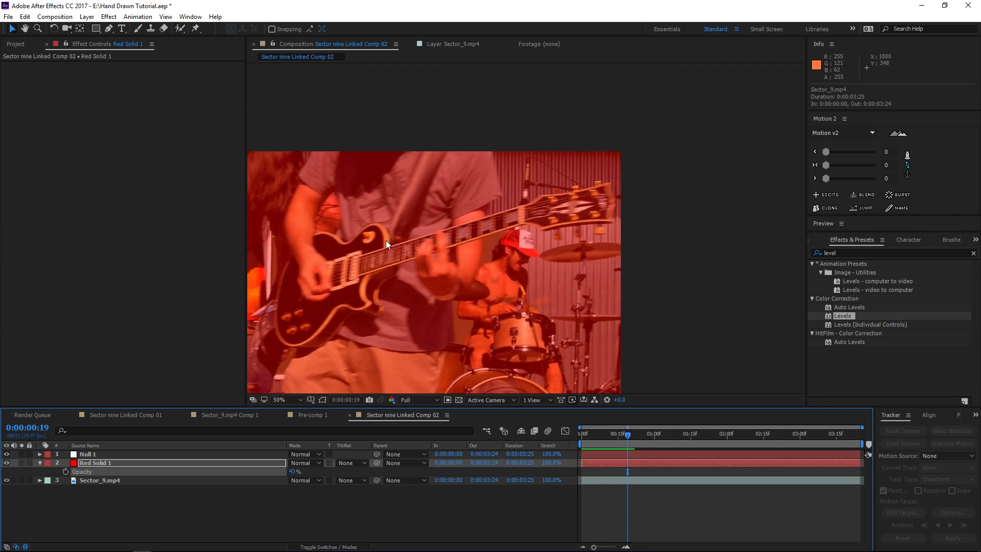
click(618, 433)
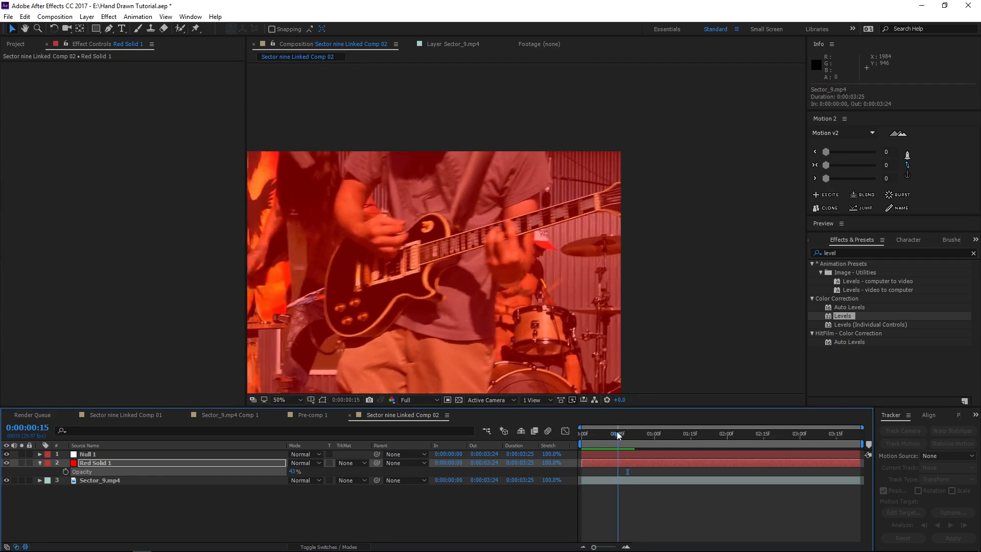
click(582, 434)
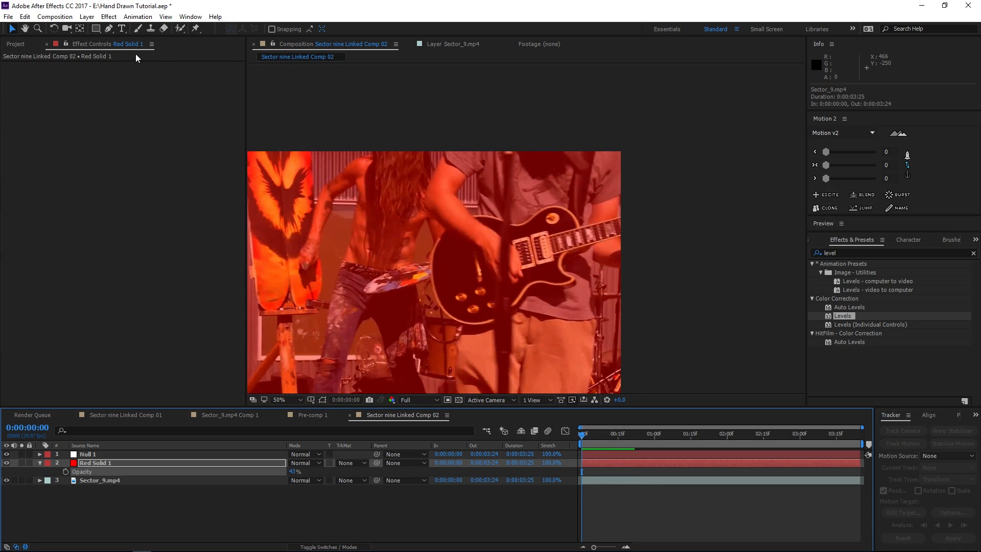
Switch to the Pen tool to draw guitar-outline masks on the red solid.
click(280, 399)
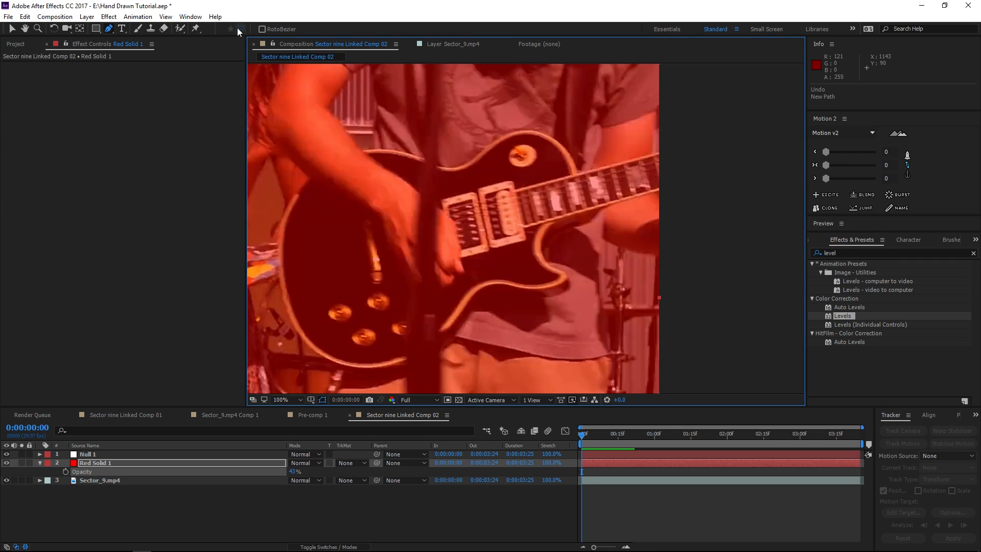
mouse_move(270, 44)
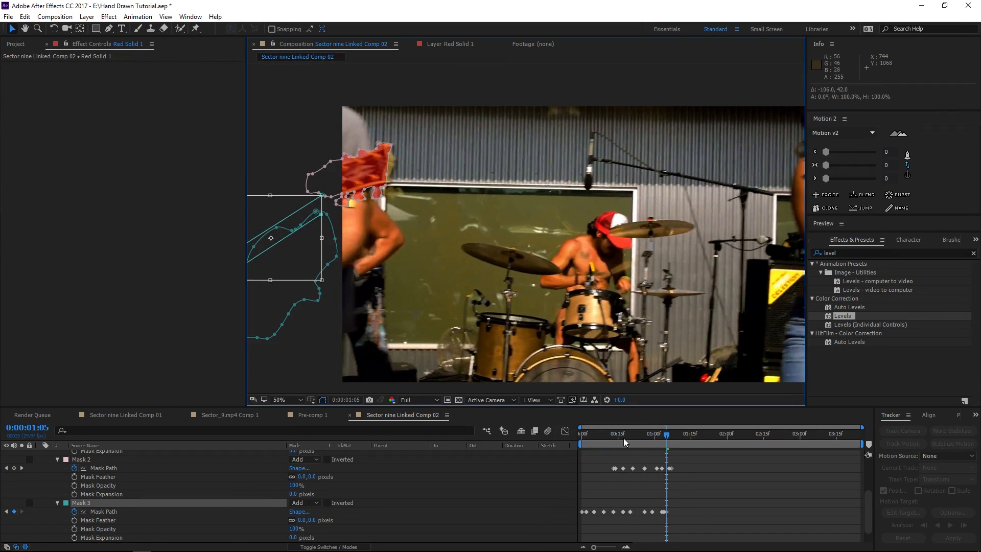
Collapse the masks, bring Red Solid 1 to 100% opacity and search effects for 'stroke'.
click(630, 434)
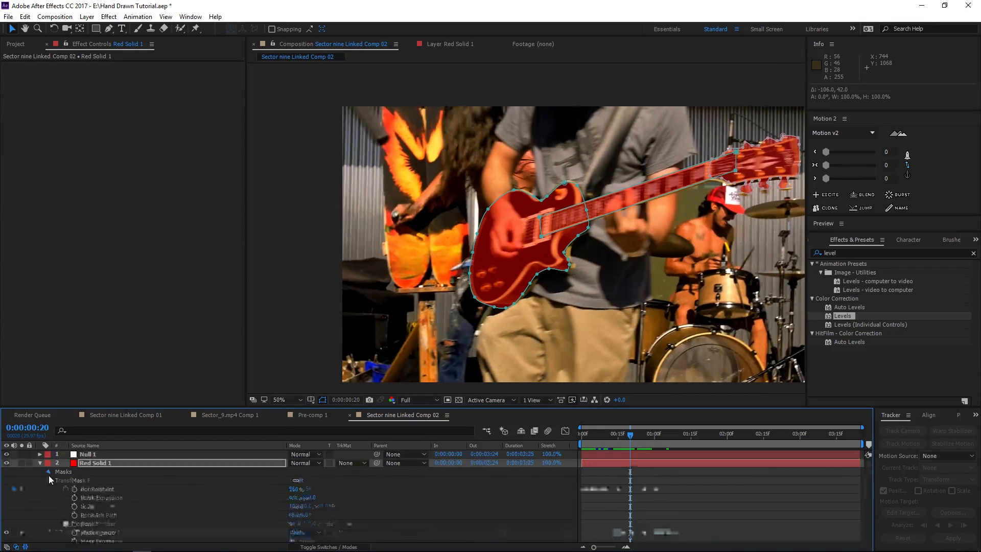
click(49, 471)
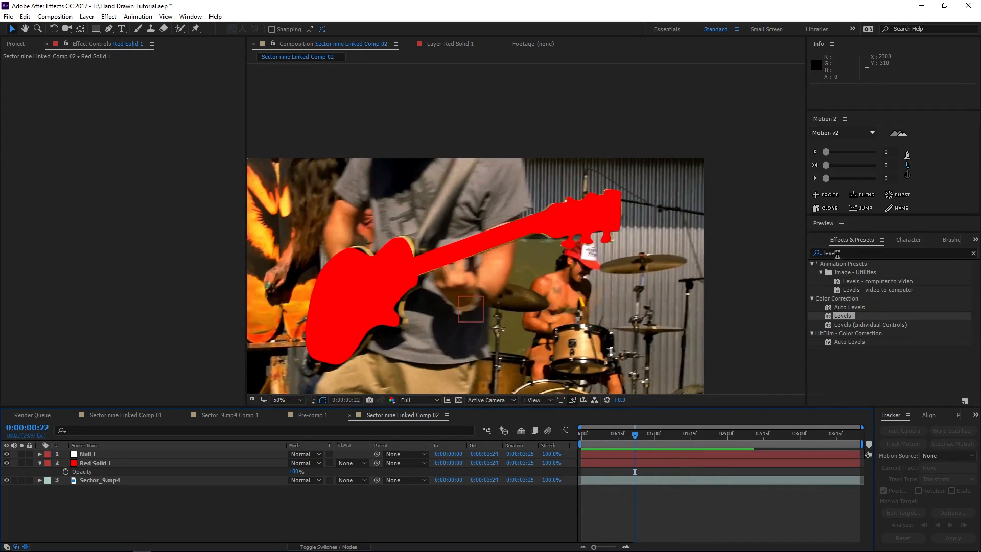
text(stroke)
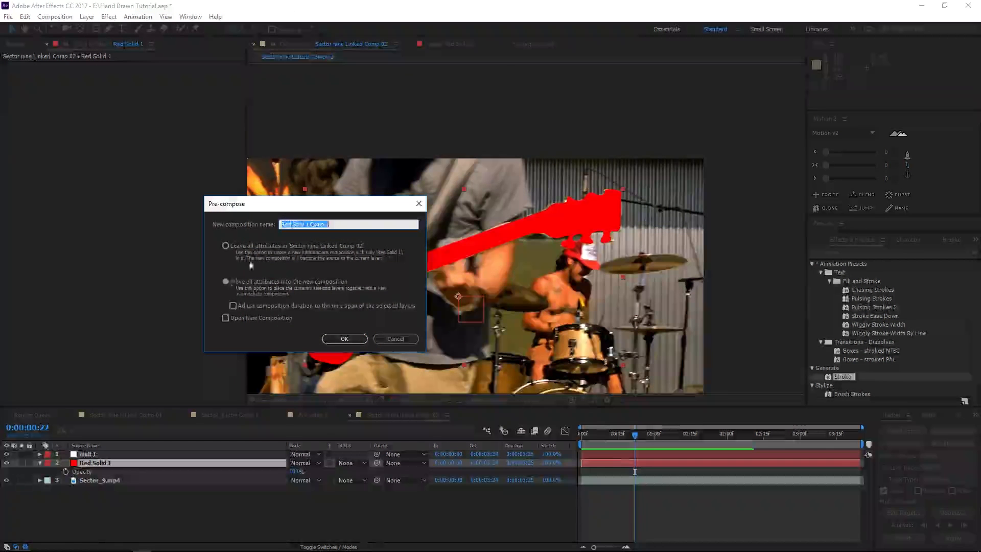
Confirm the pre-compose of the red solid and bring up Layer > Auto-trace.
click(344, 338)
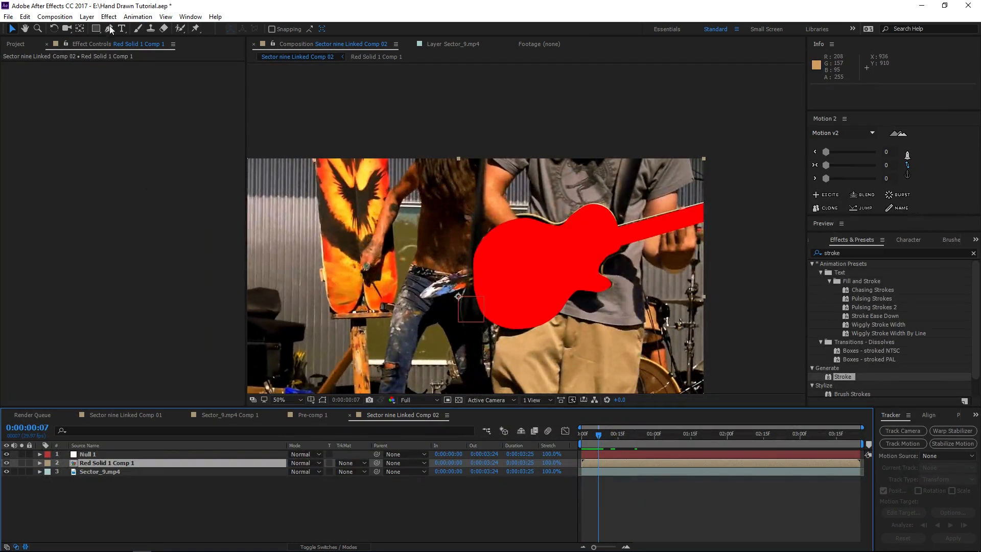
click(85, 16)
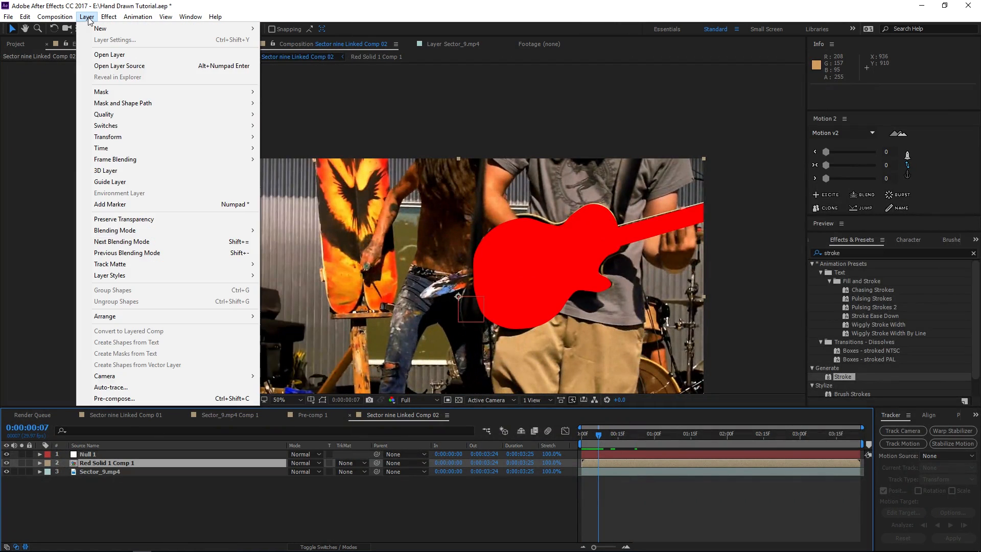
click(111, 387)
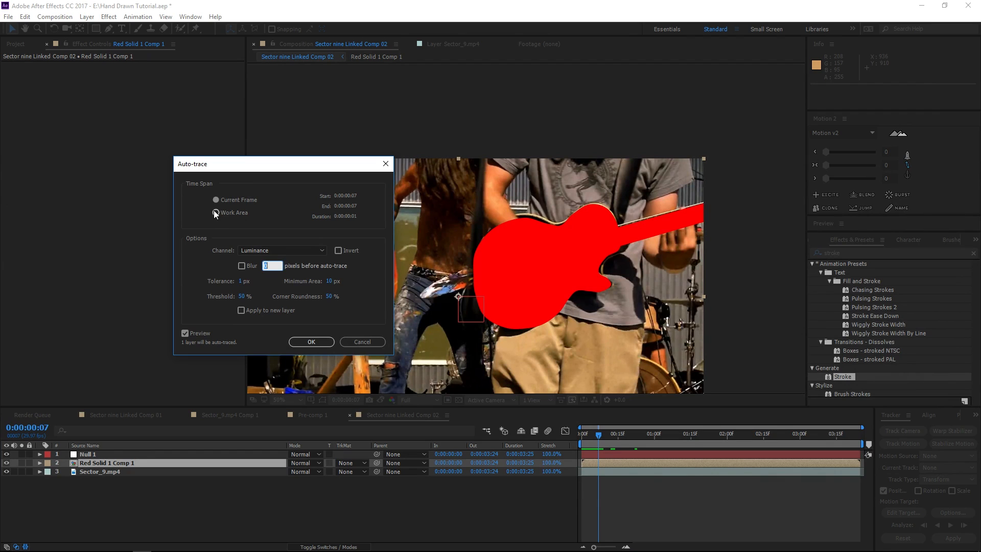
Auto-trace the guitar over the Work Area from the Alpha channel, blur off, and run it.
click(282, 249)
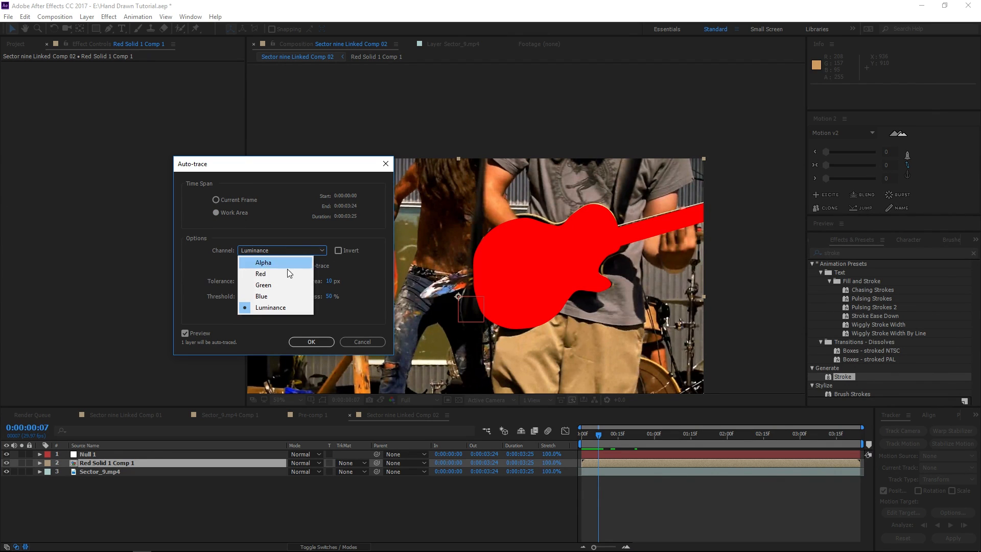
click(261, 274)
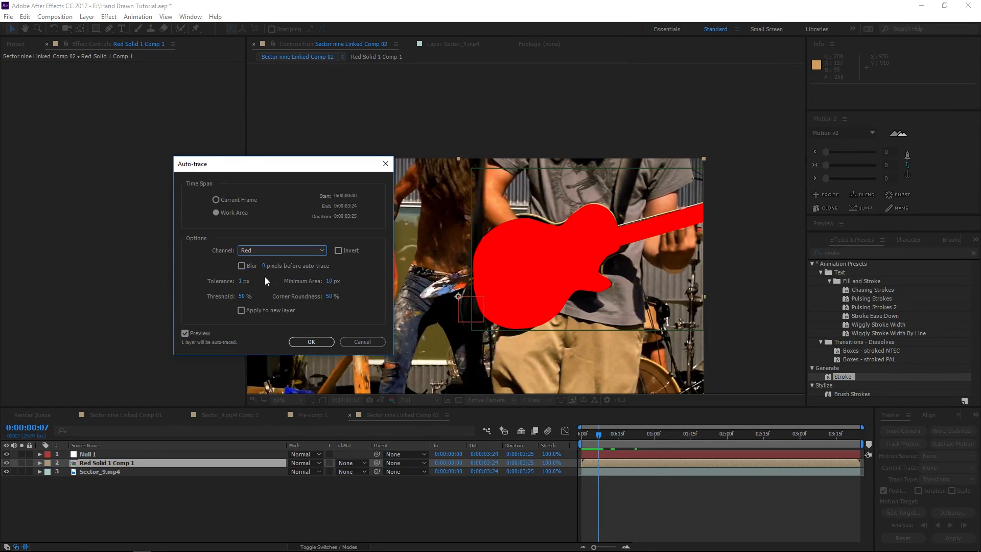
click(241, 266)
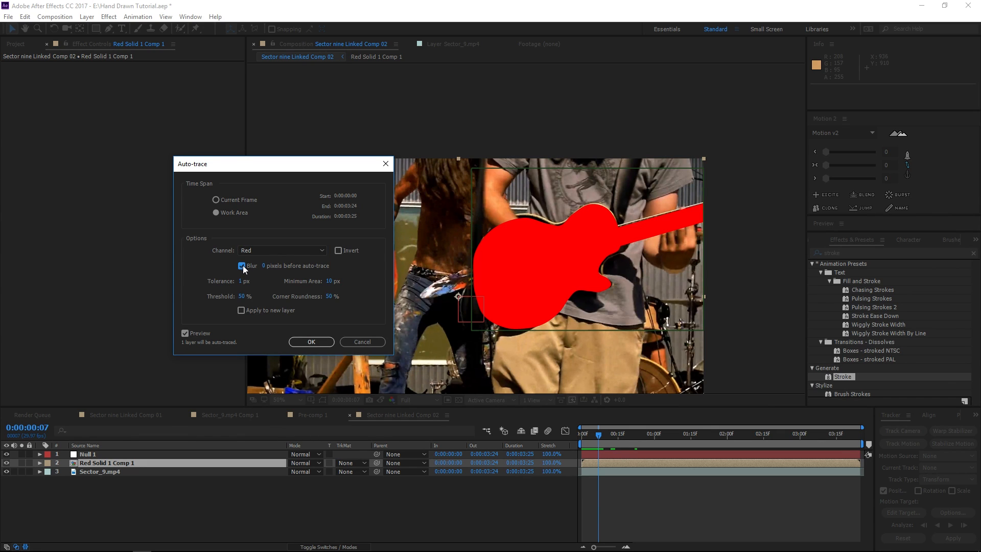
click(241, 265)
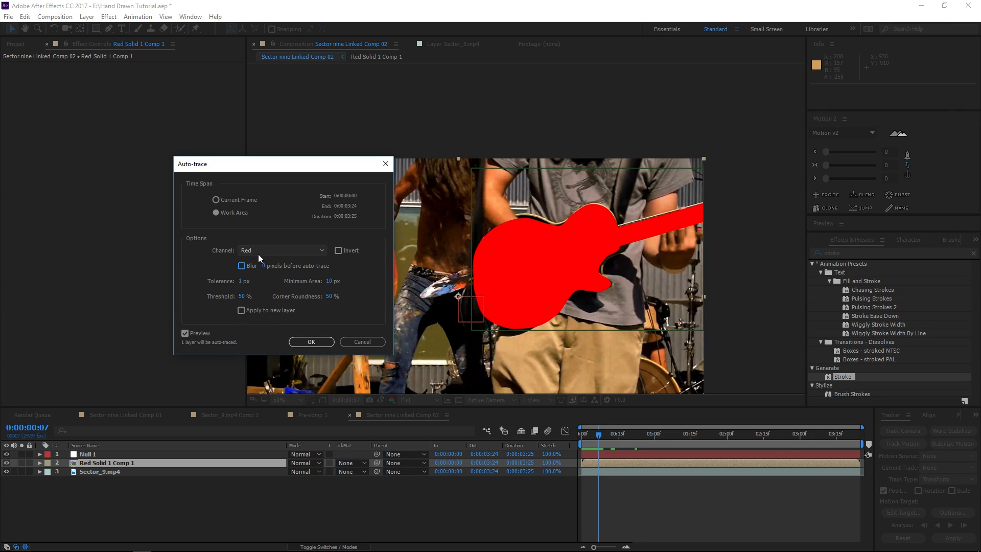
click(282, 250)
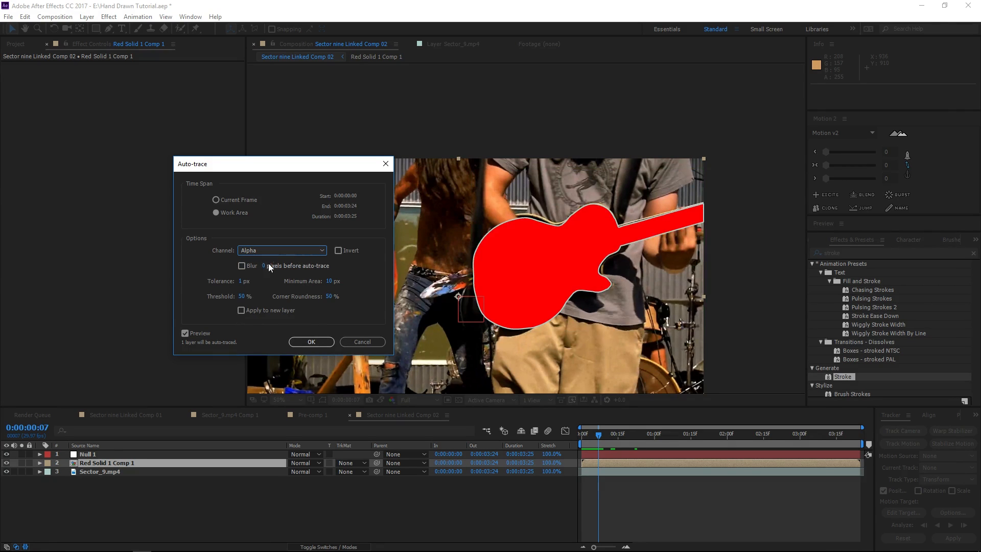
click(281, 249)
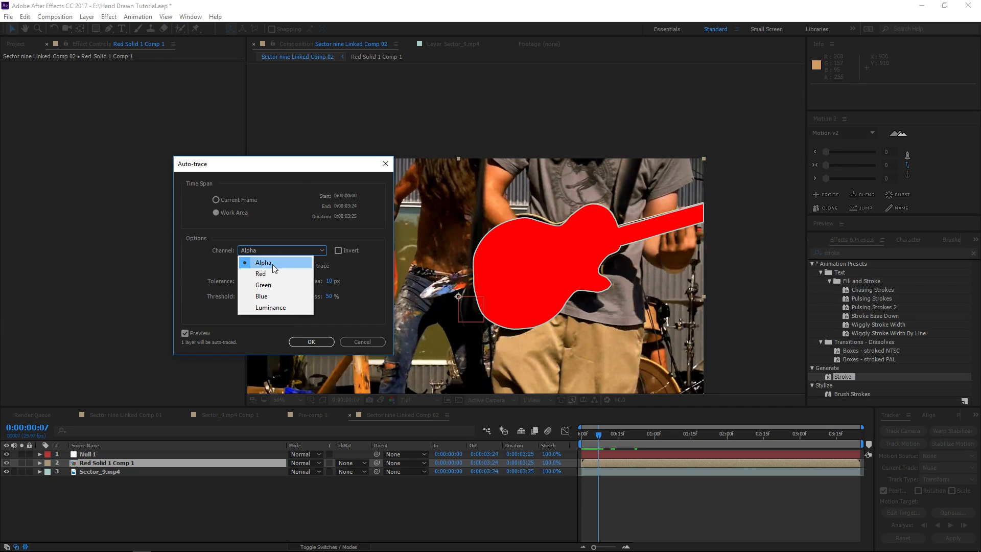
click(263, 262)
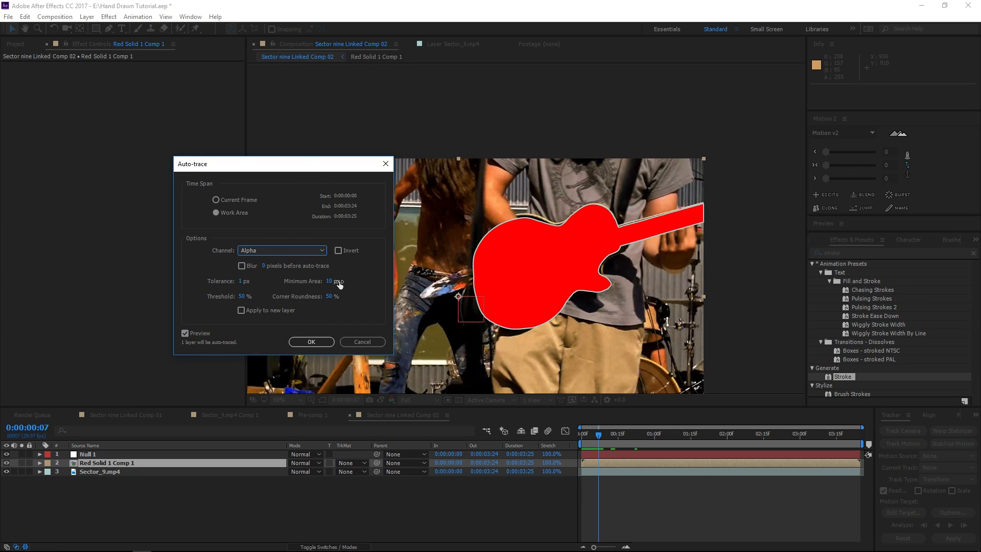
click(311, 341)
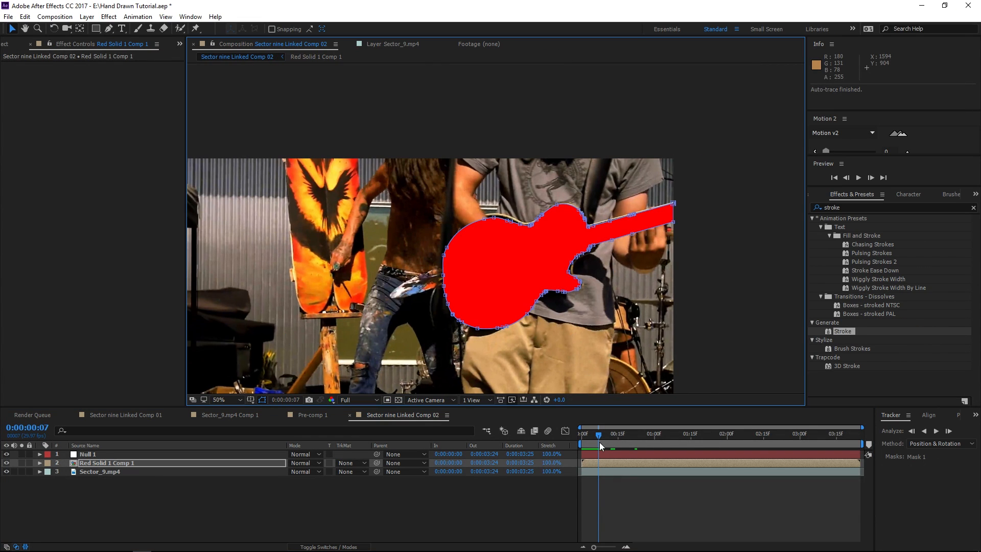
Scrub frames to check the traced outline at 100% zoom and reveal its Mask Path keyframes.
drag(599, 433, 618, 434)
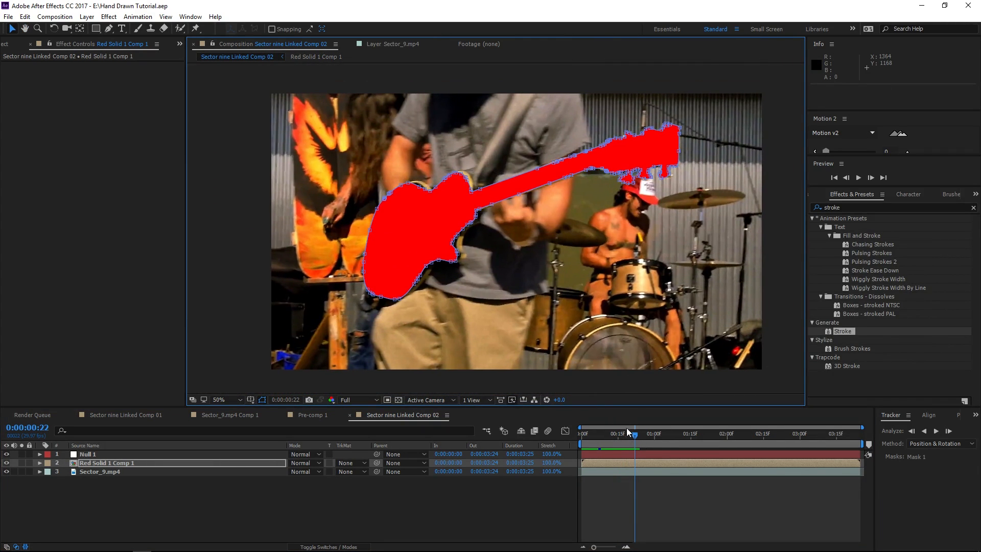
click(637, 434)
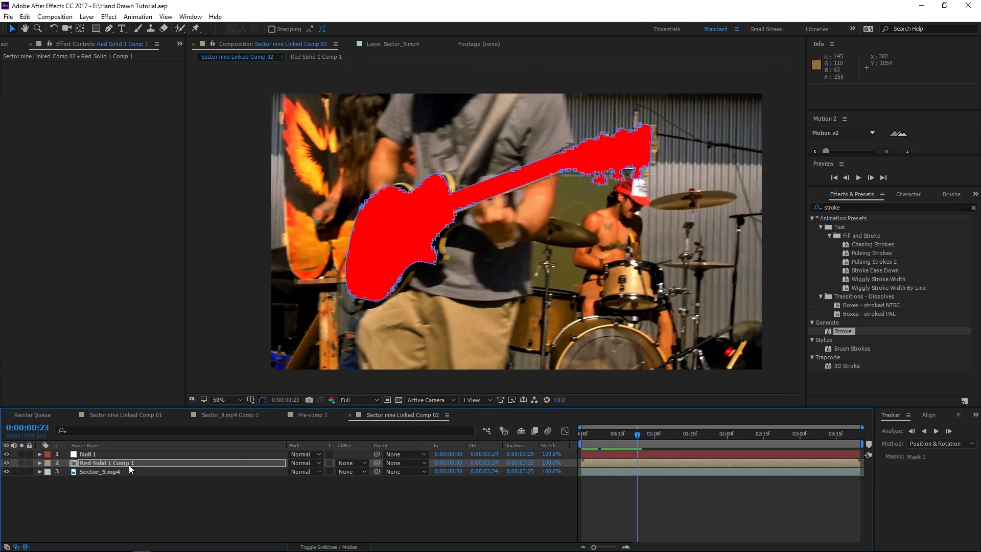
click(220, 399)
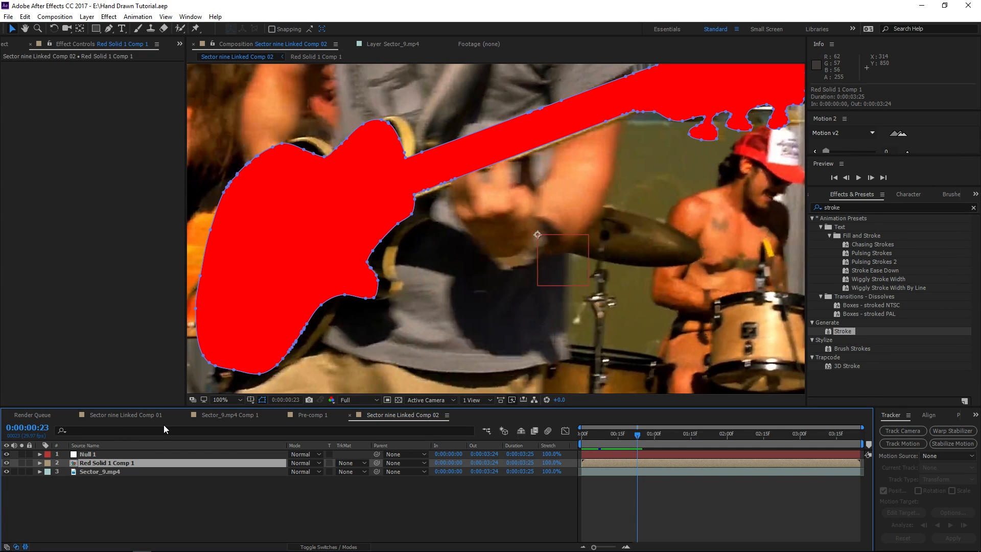
click(39, 462)
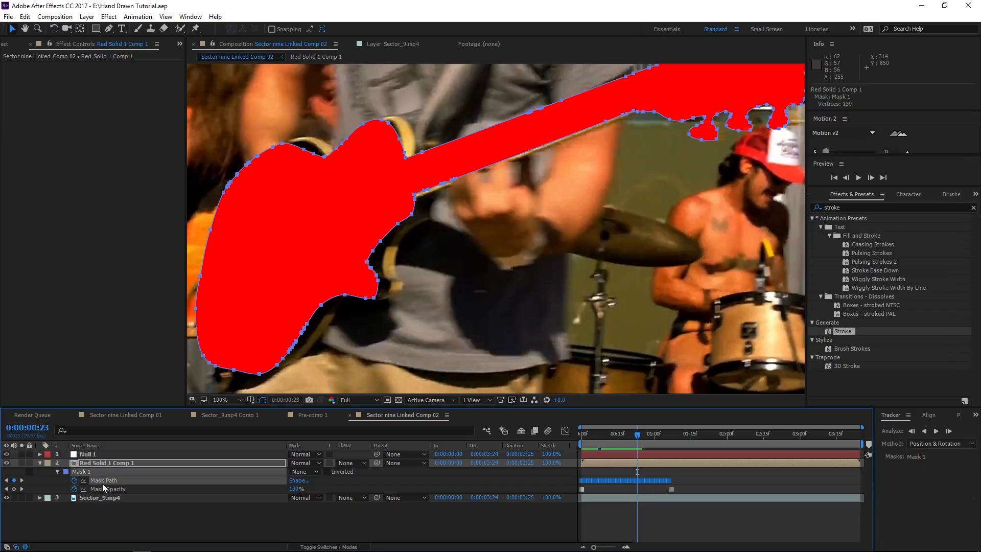
mouse_move(319, 121)
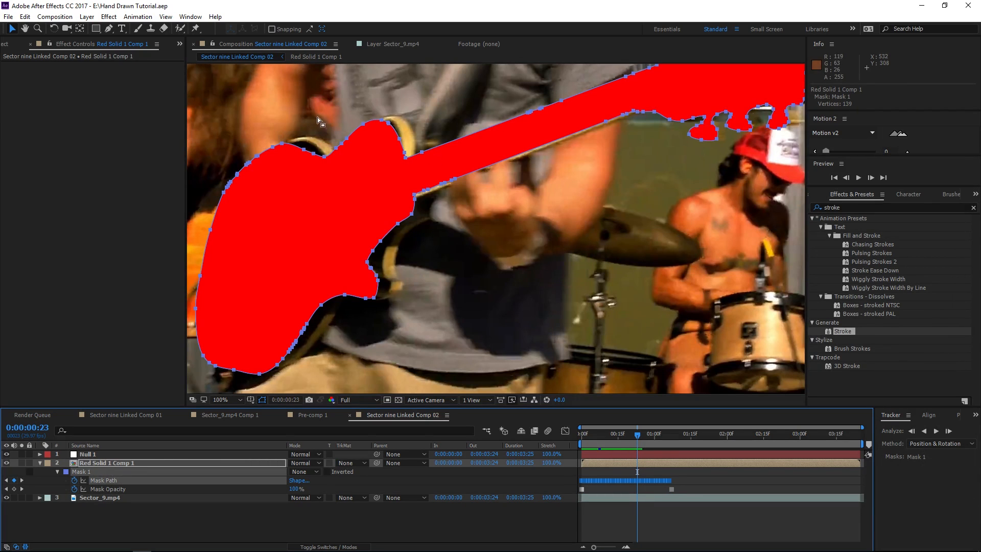
click(219, 399)
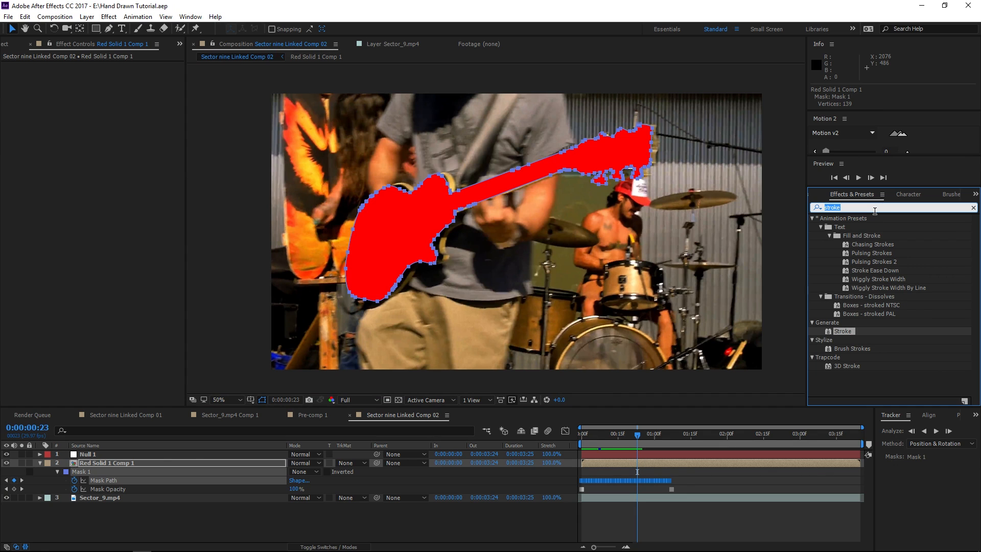
Apply the Saber effect to the guitar solid and set its Glow Spread to 0.
text(s)
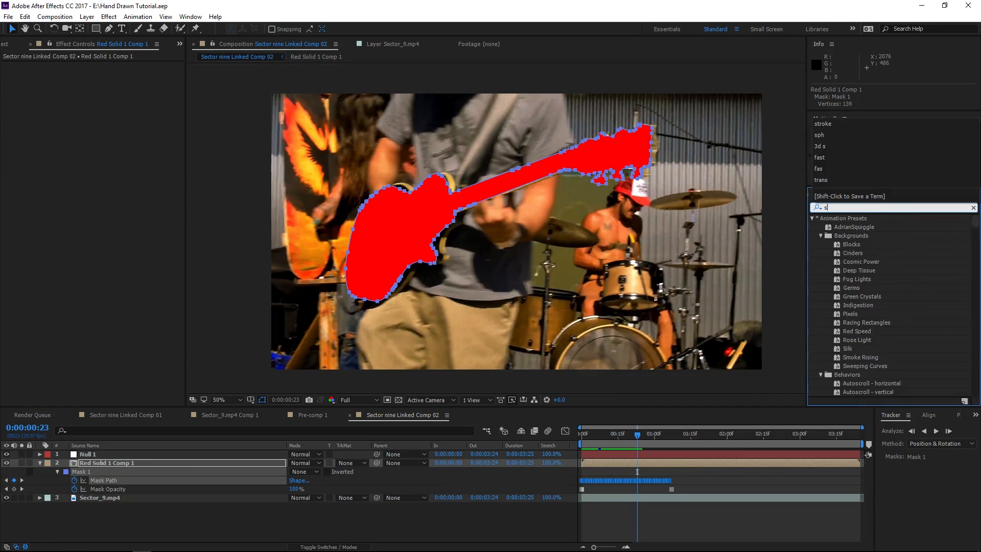
text(ab)
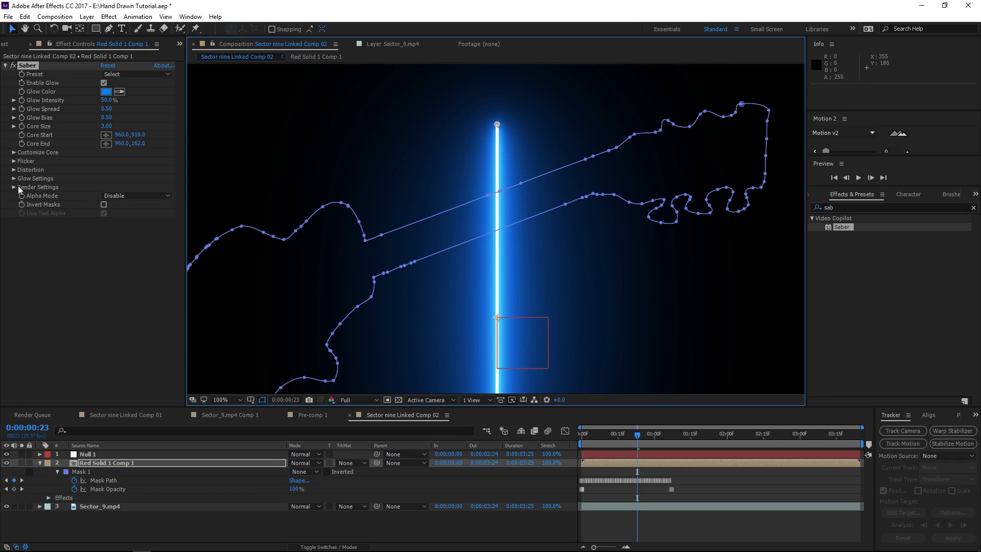
click(12, 178)
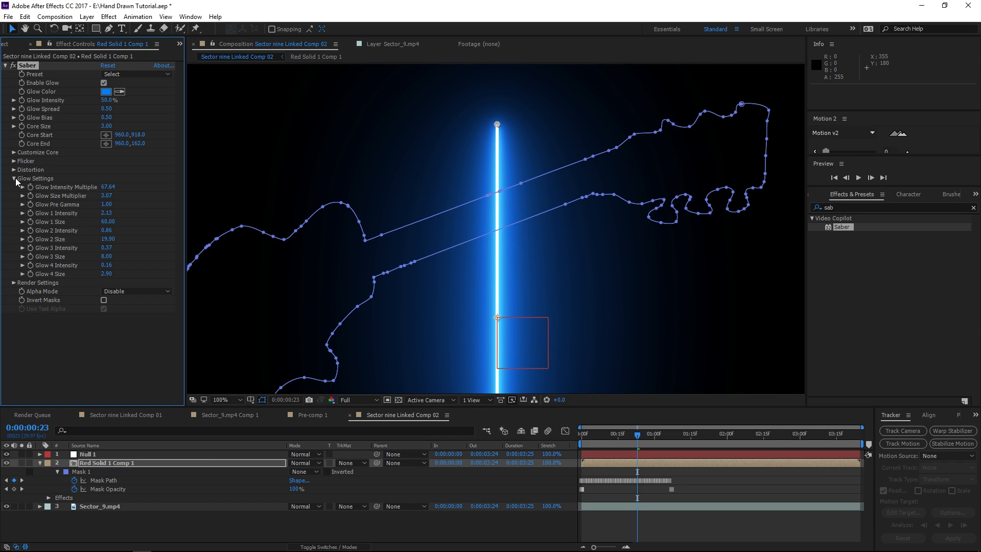
click(15, 178)
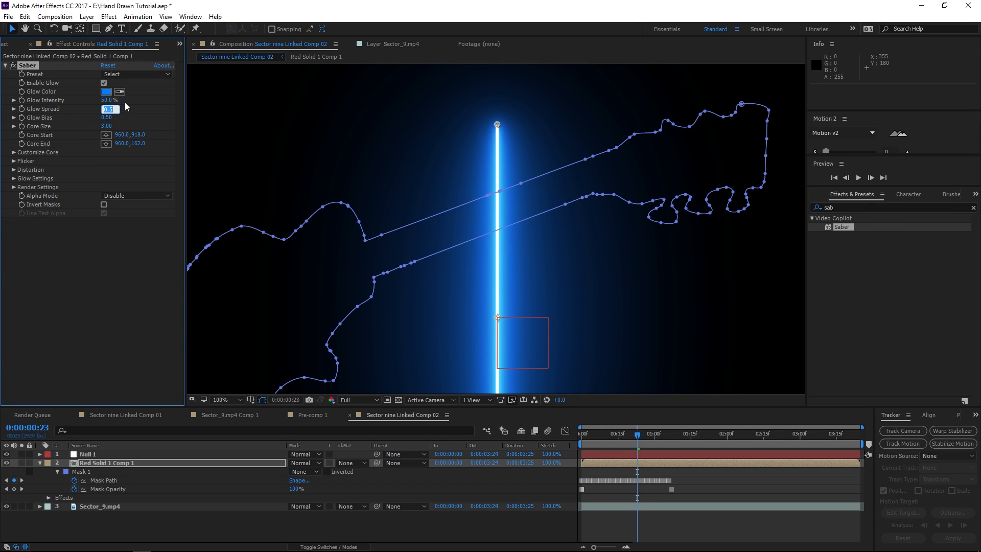
text(00)
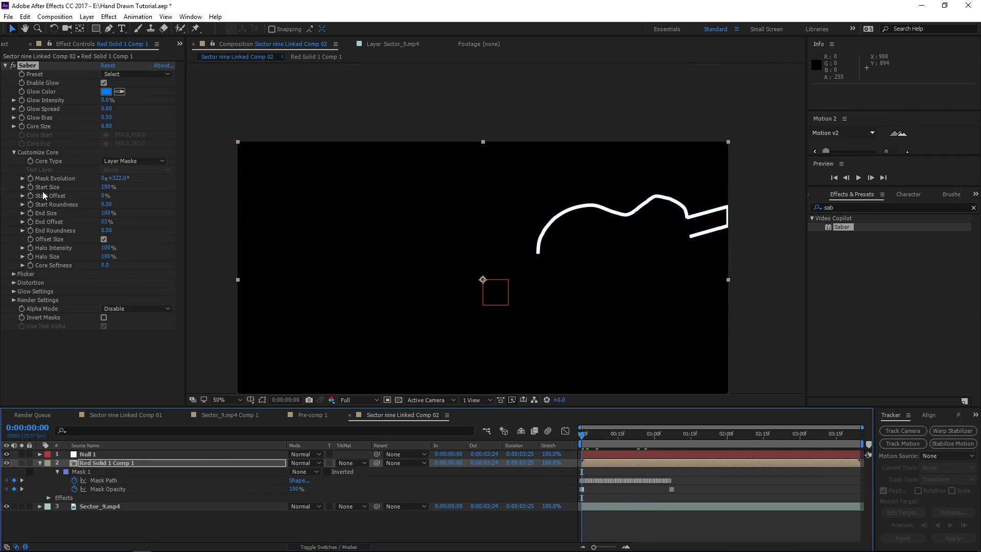
Trim the glowing guitar solid's out point so the layer lasts about a second.
click(669, 433)
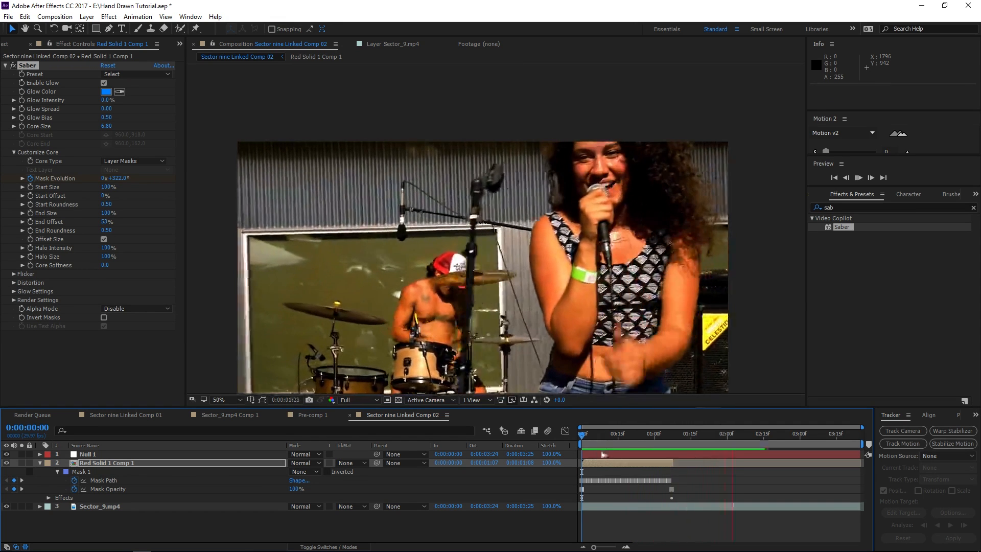
click(640, 434)
text(s)
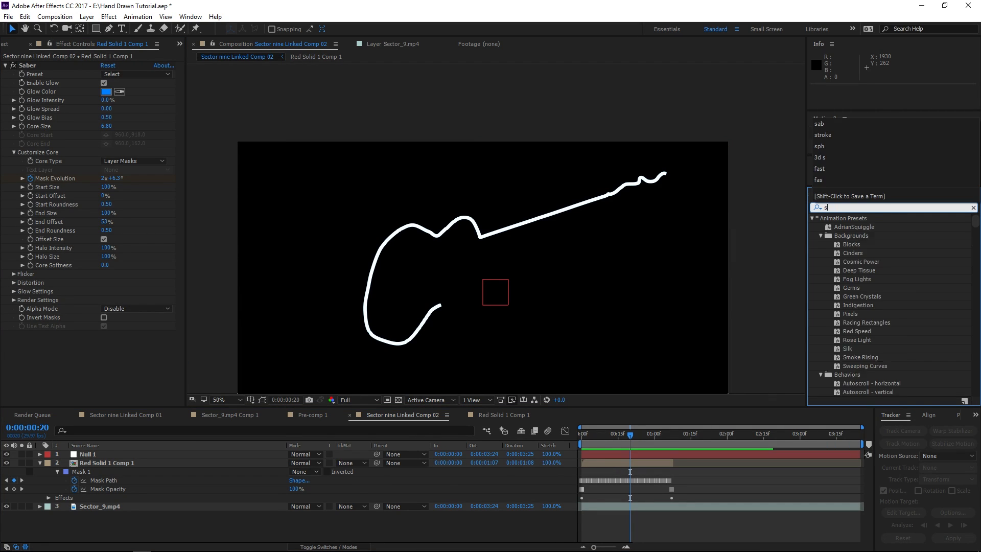
Add Shift Channels with Take Alpha From set to Luminance, then search for Roughen Edges.
text(hif)
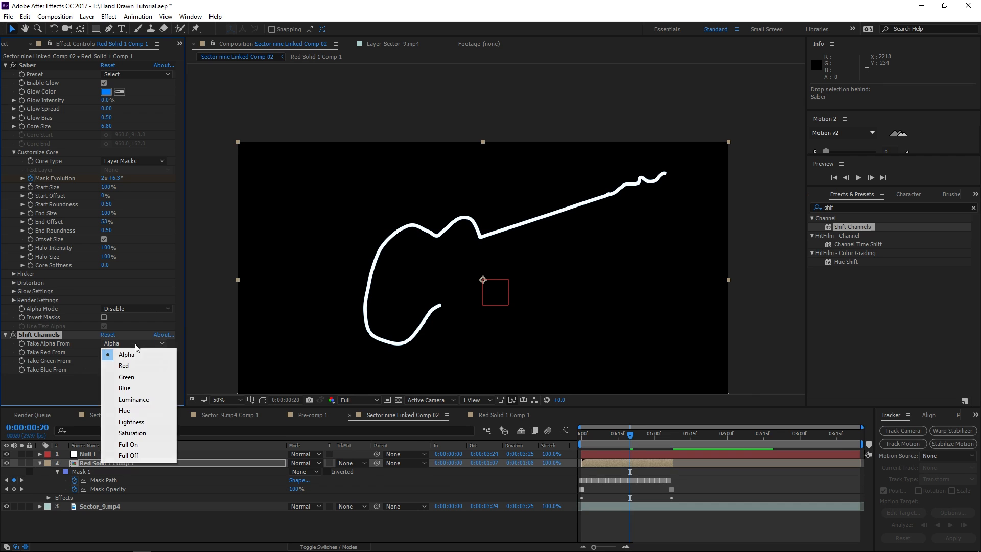
click(133, 400)
text(fill)
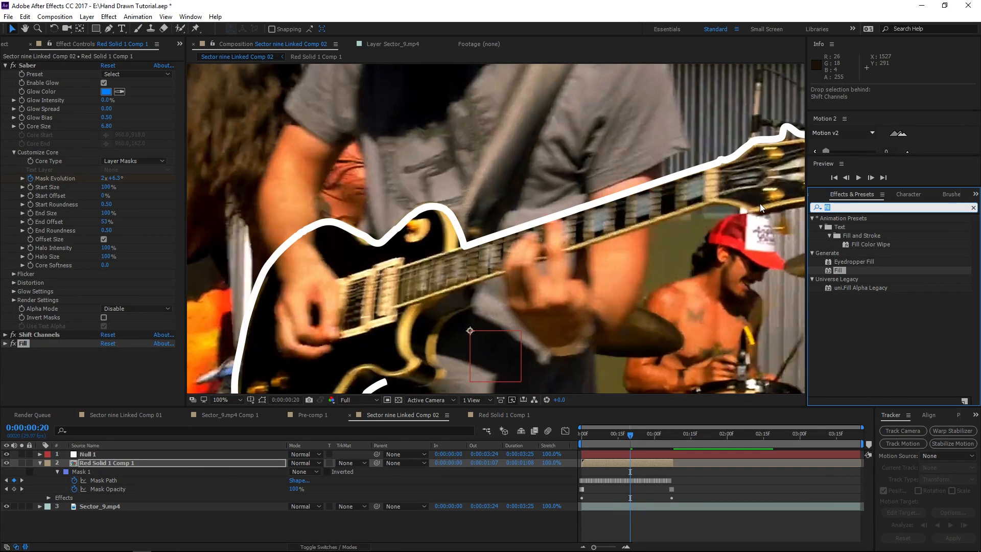
text(rough)
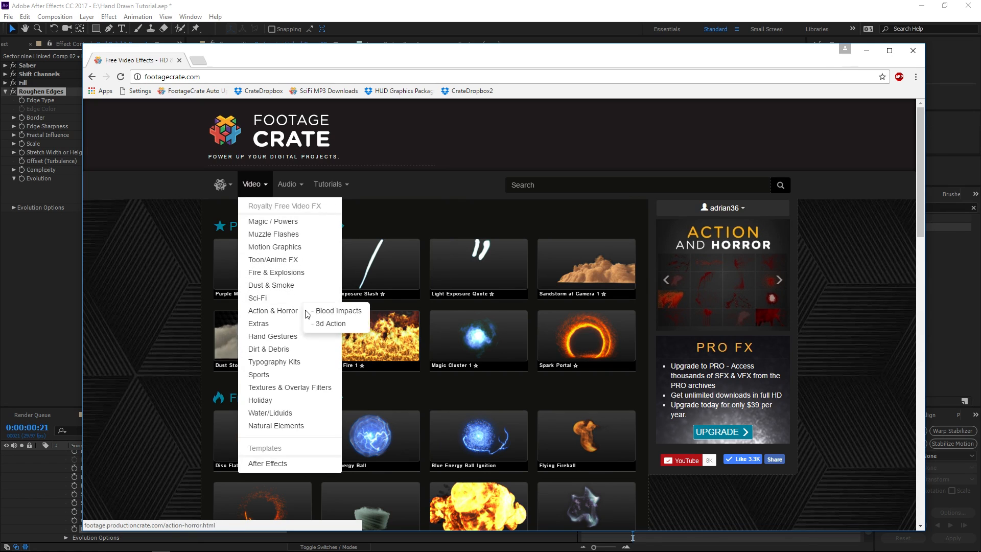
mouse_move(274, 246)
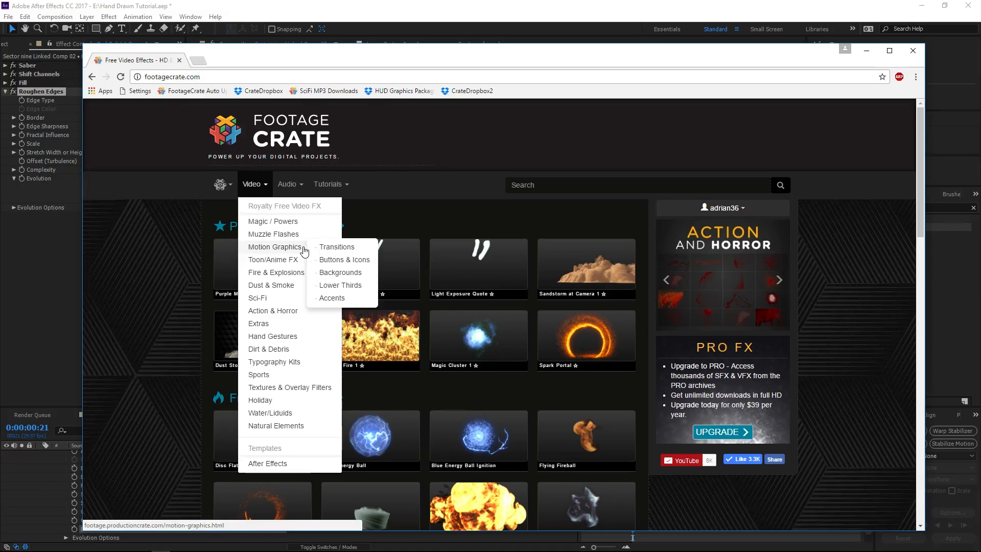
Browse the Motion Graphics Accents collection down to the Hand Drawn Lightning Bolt clips.
click(332, 298)
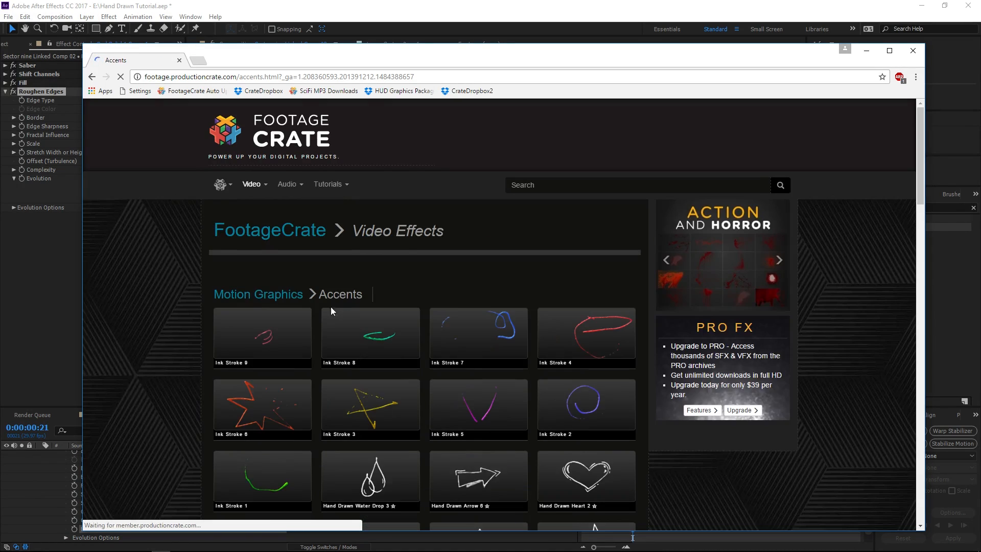
scroll(down, 3)
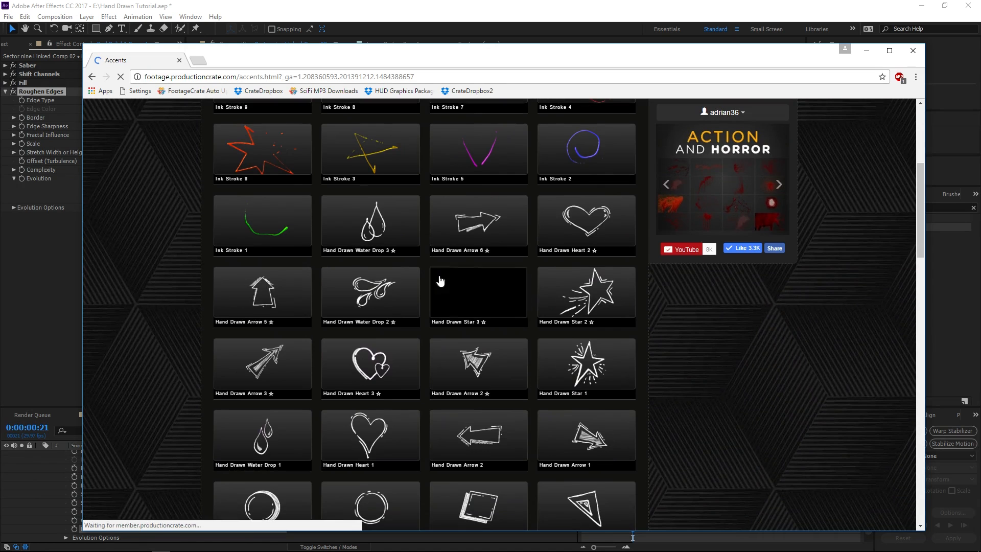
scroll(down, 3)
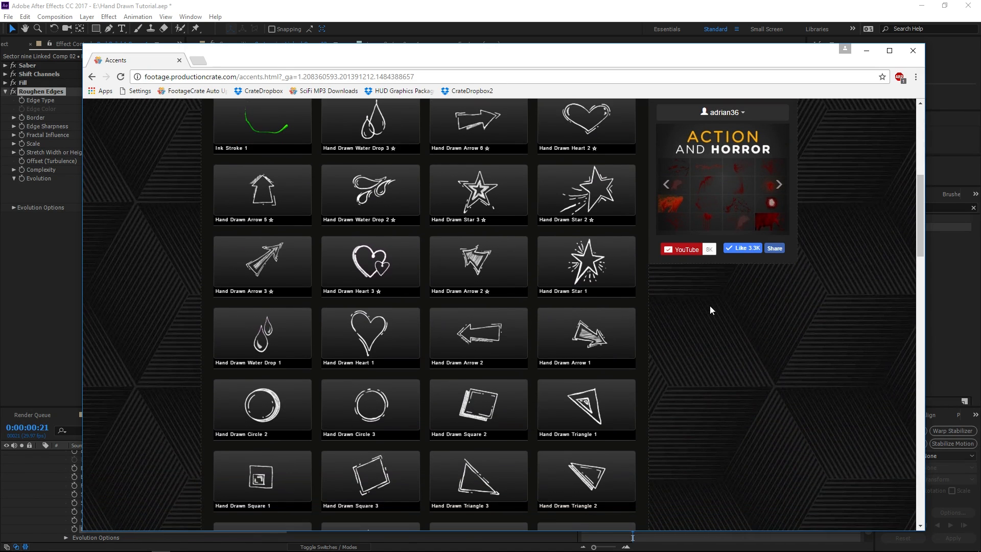
scroll(down, 3)
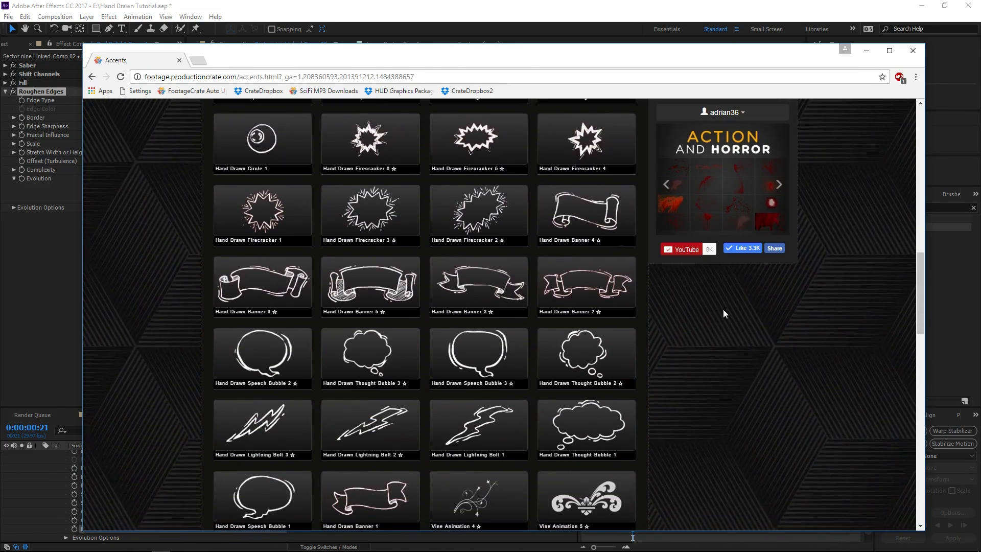
scroll(down, 3)
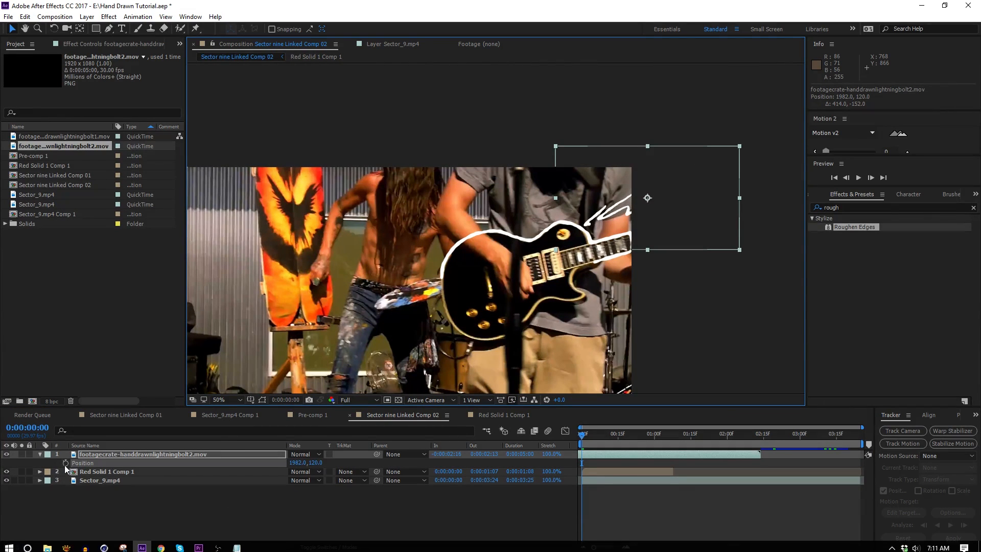
Keyframe Position and Rotation on a lightning bolt layer and jump near the composition's end.
click(595, 434)
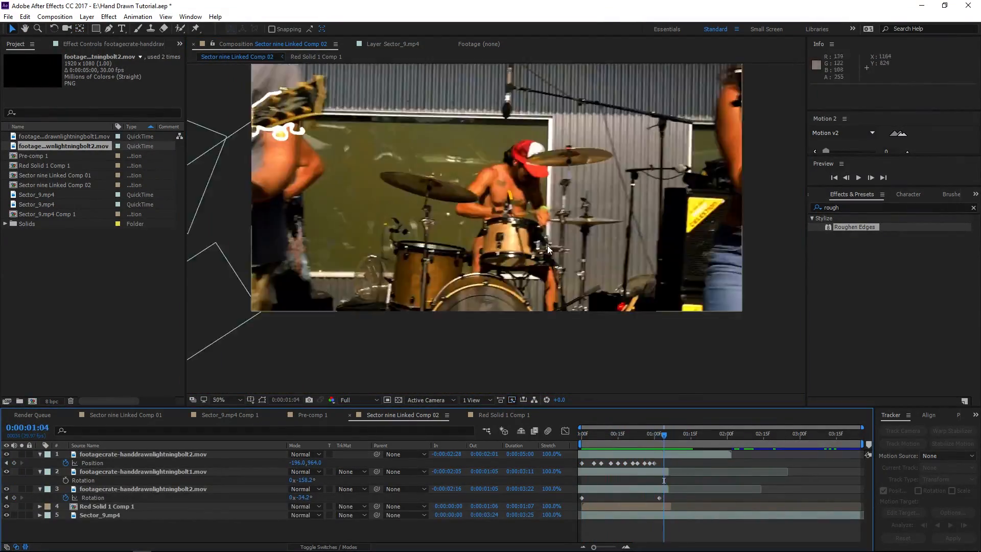
click(802, 433)
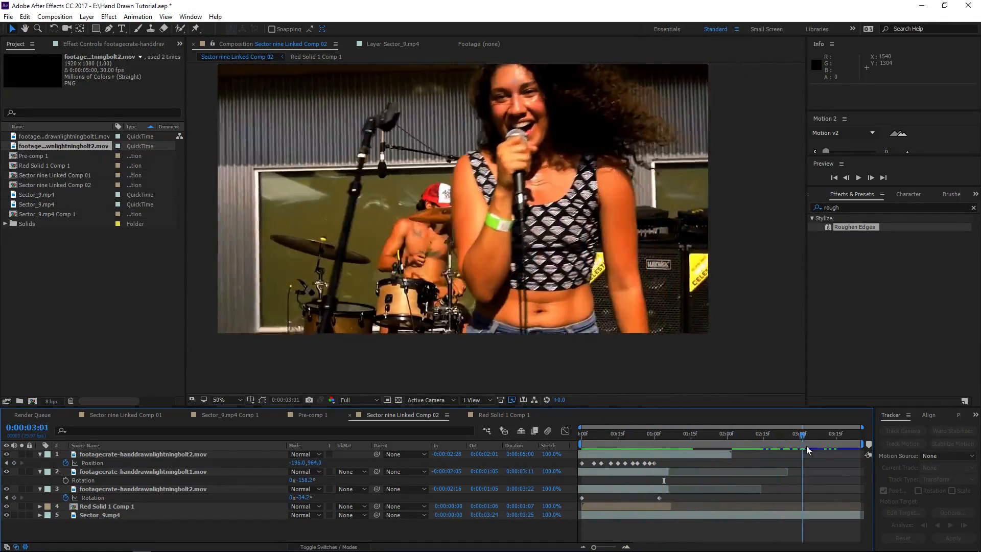
click(109, 16)
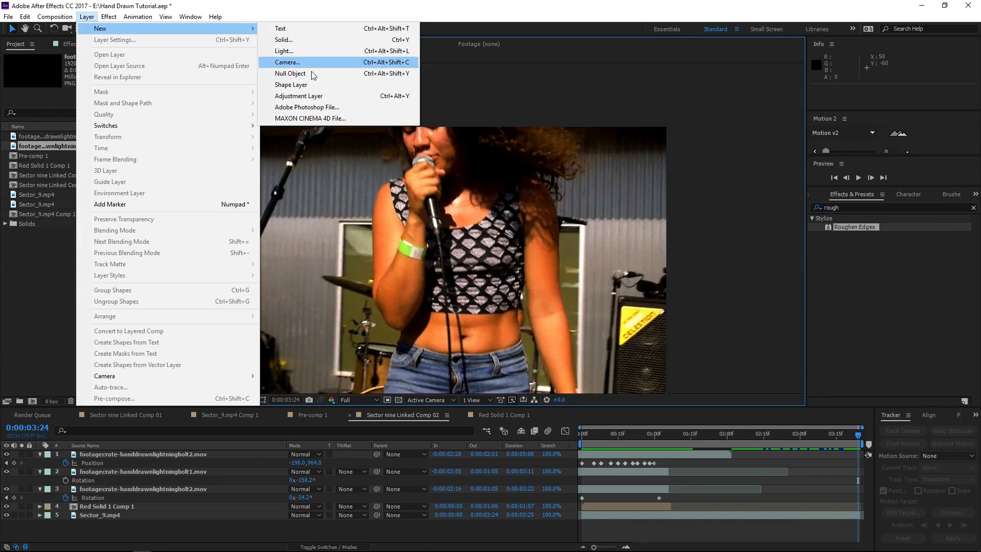
Create Null 2 and track the singer's green wristband forward through Sector_9.mp4.
click(289, 73)
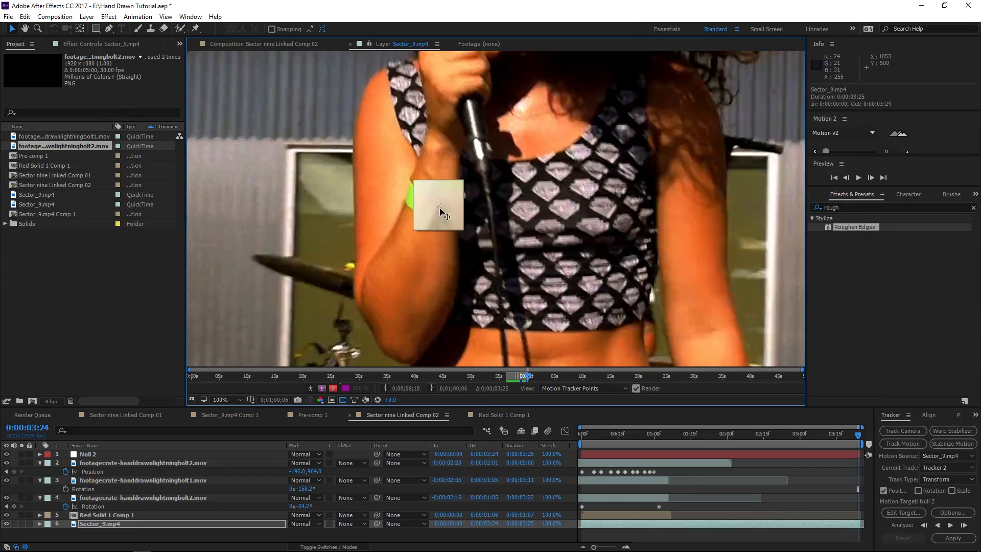
click(949, 526)
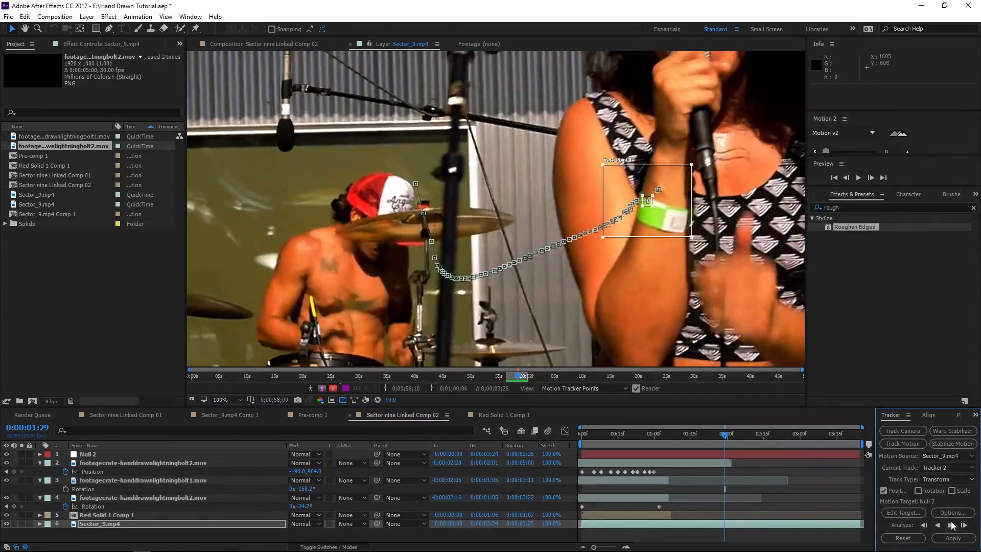
click(952, 539)
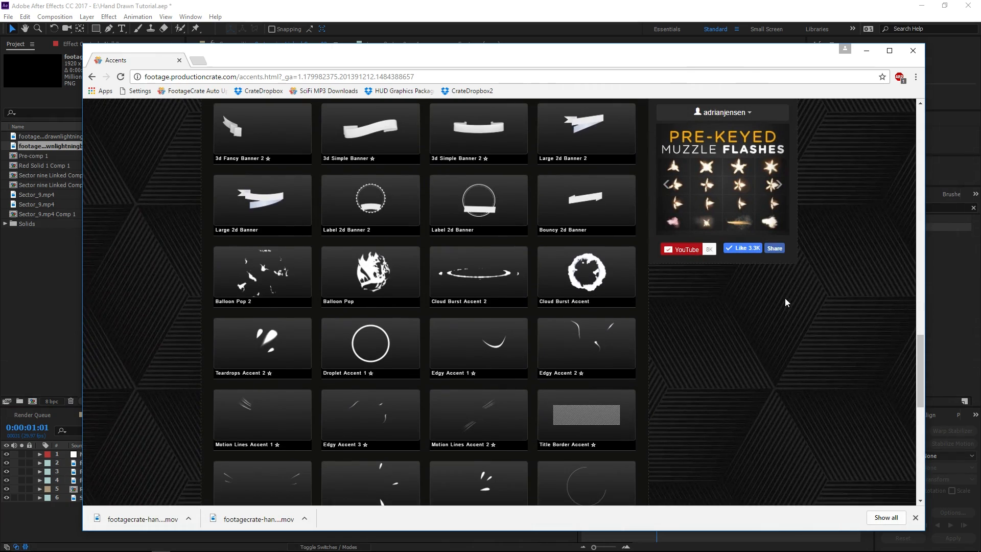
Scroll the FootageCrate Accents page past the hand-drawn shapes and firecrackers.
scroll(down, 3)
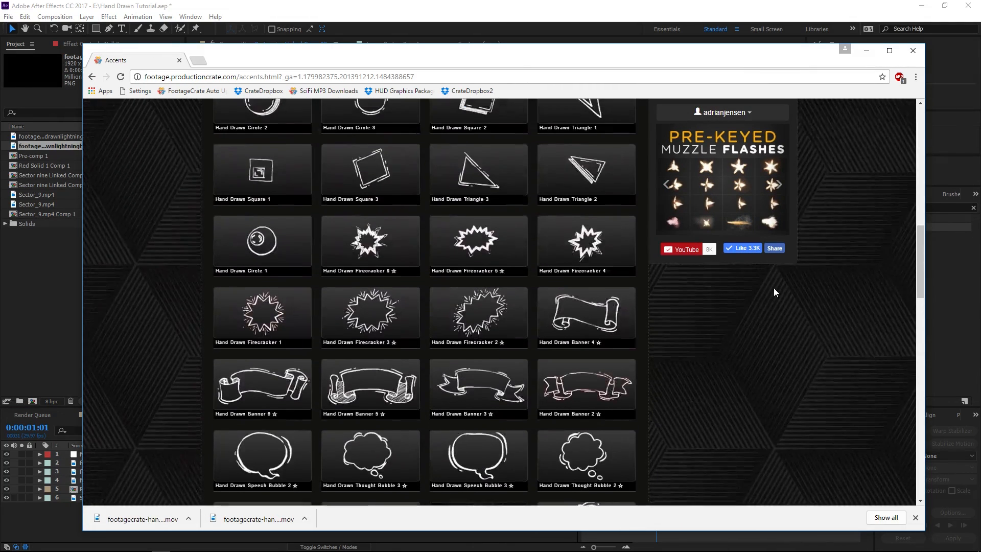
scroll(down, 3)
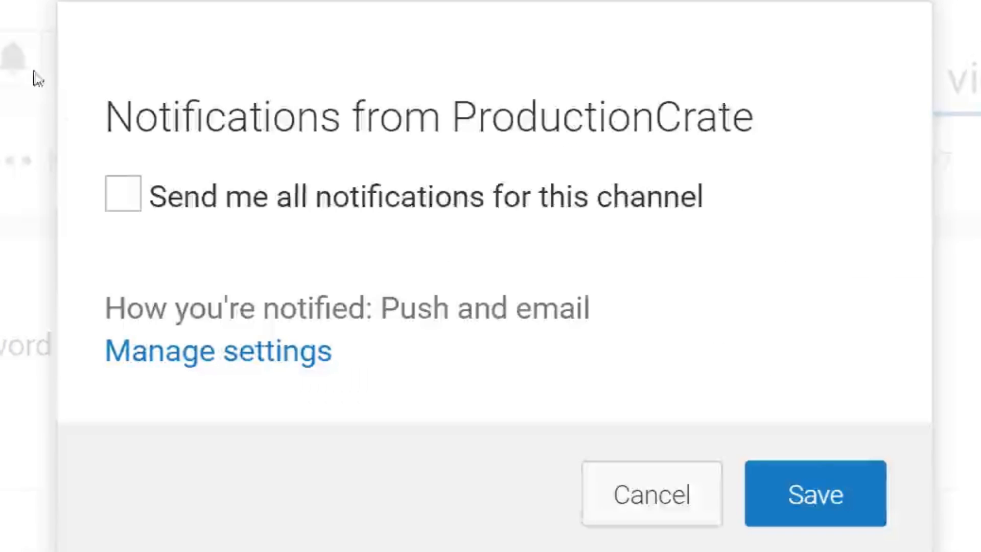
Tick 'Send me all notifications for this channel' for ProductionCrate and save it.
click(123, 196)
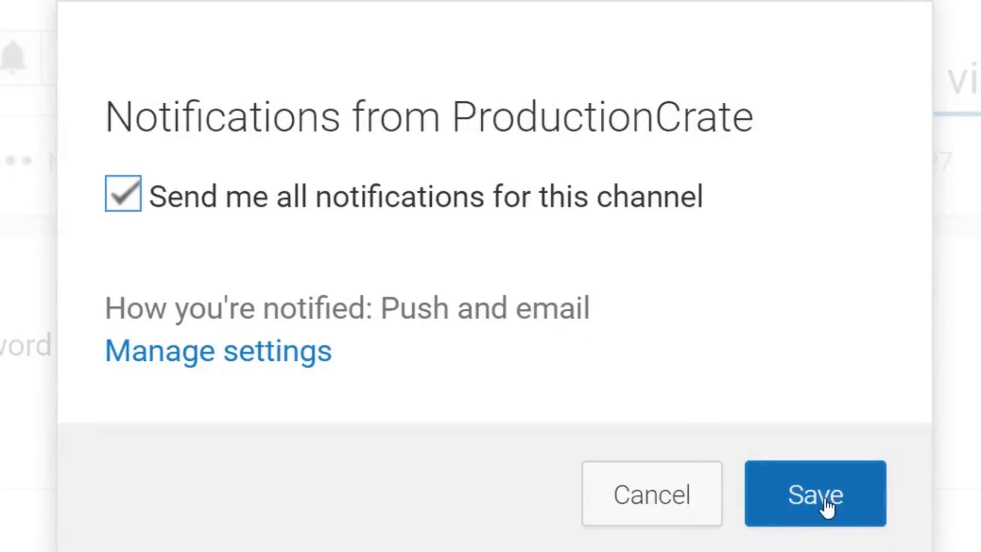
click(815, 493)
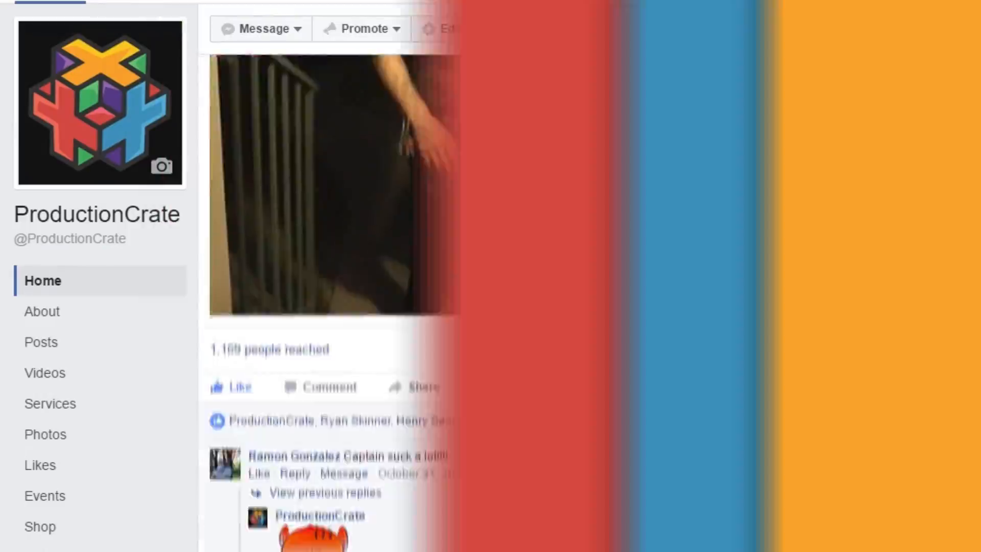